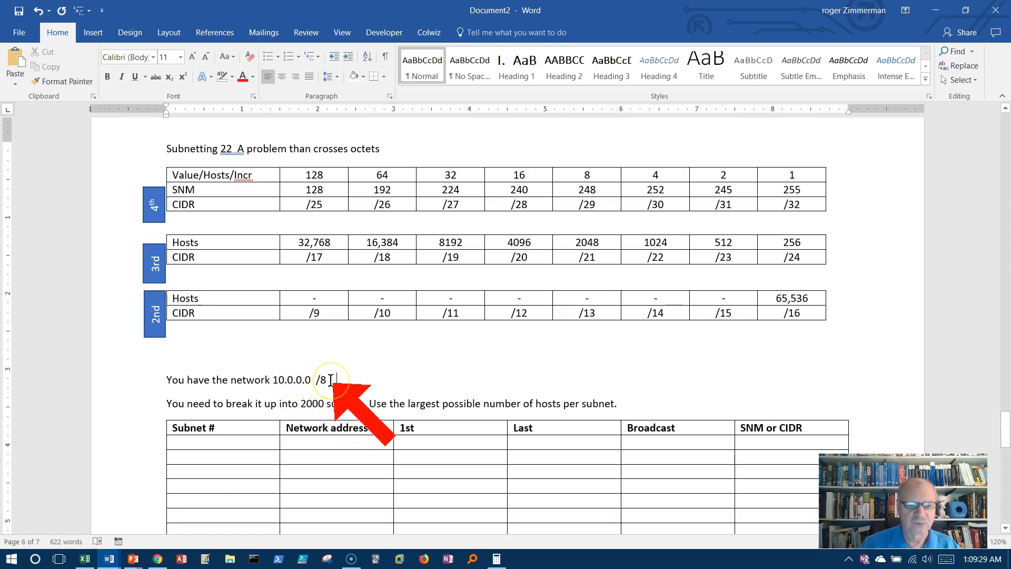
mouse_move(223, 405)
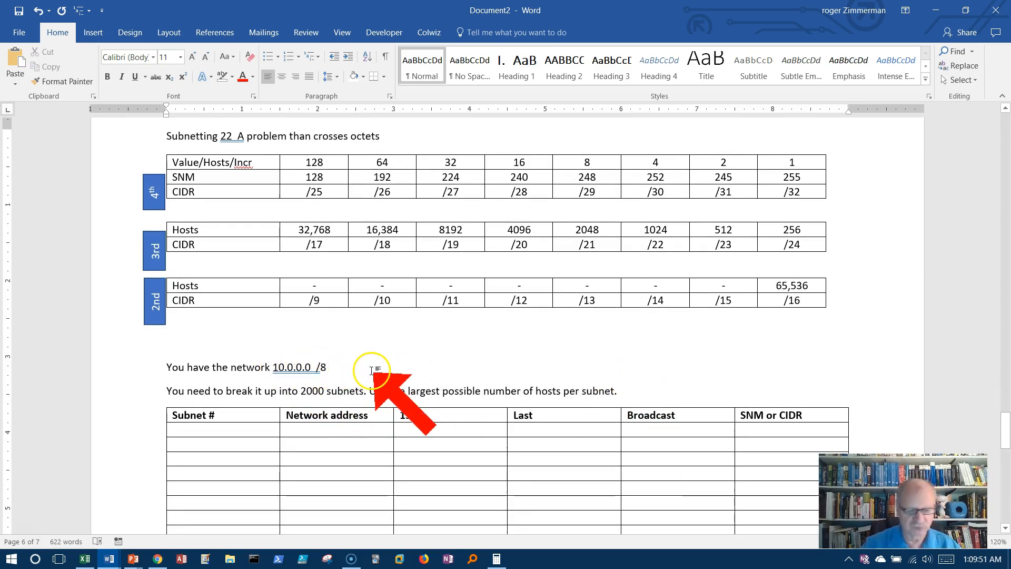
Write the /8 mask 255.0.0.0 and its binary form 11111111.00000000.00000000.00000000
type("255.0.0.0")
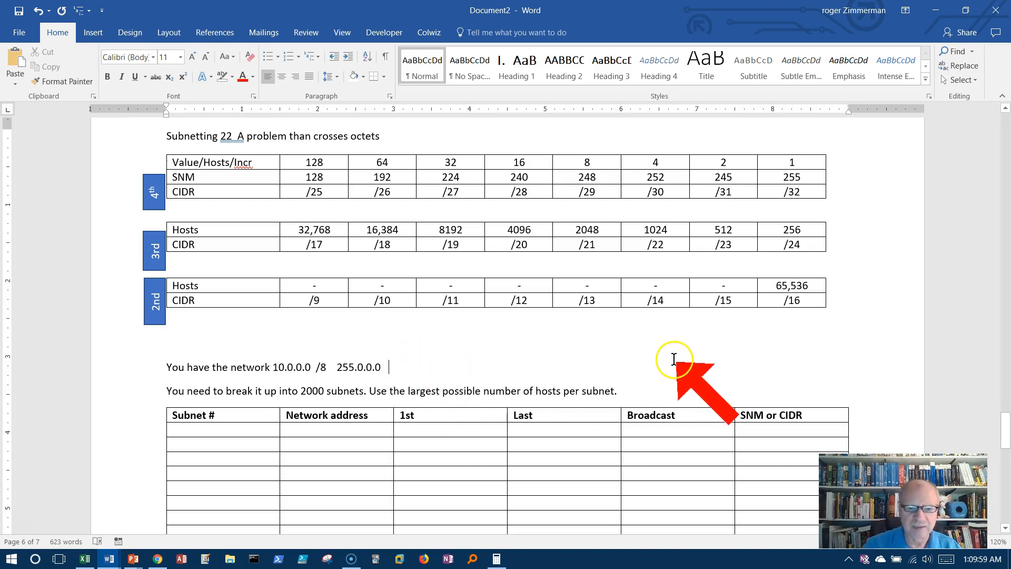
type("1111")
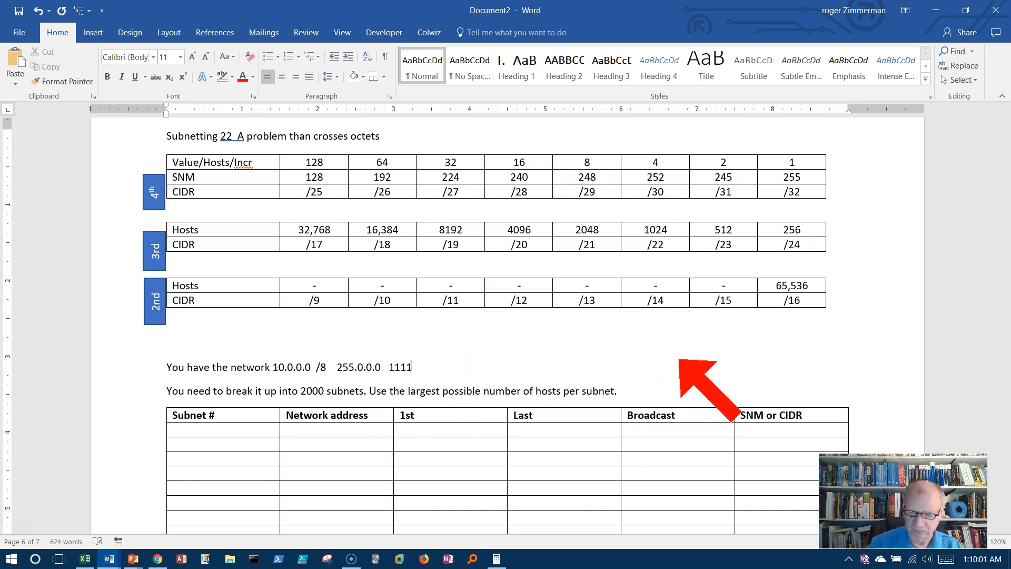
type("1111")
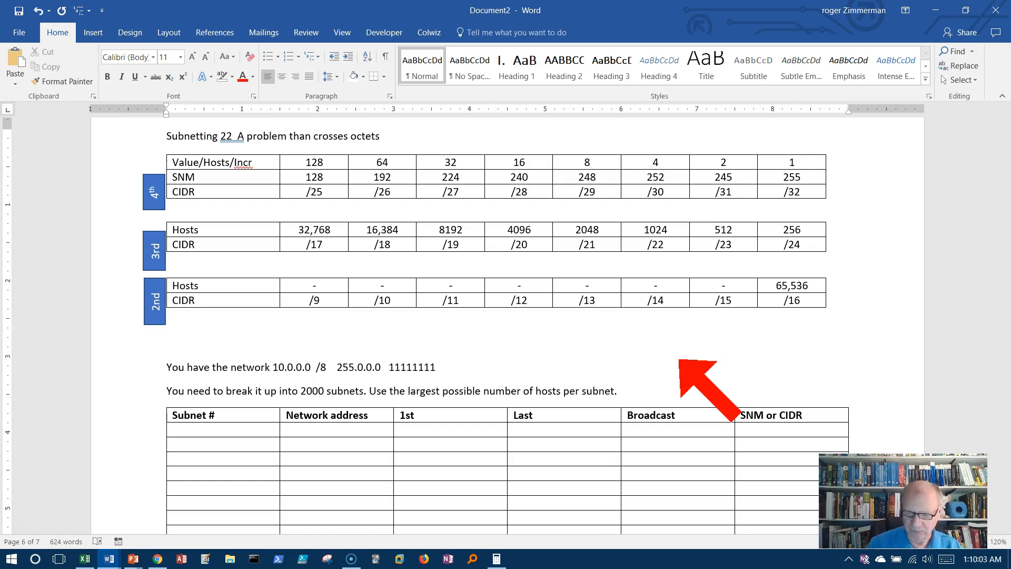
type(".00000000")
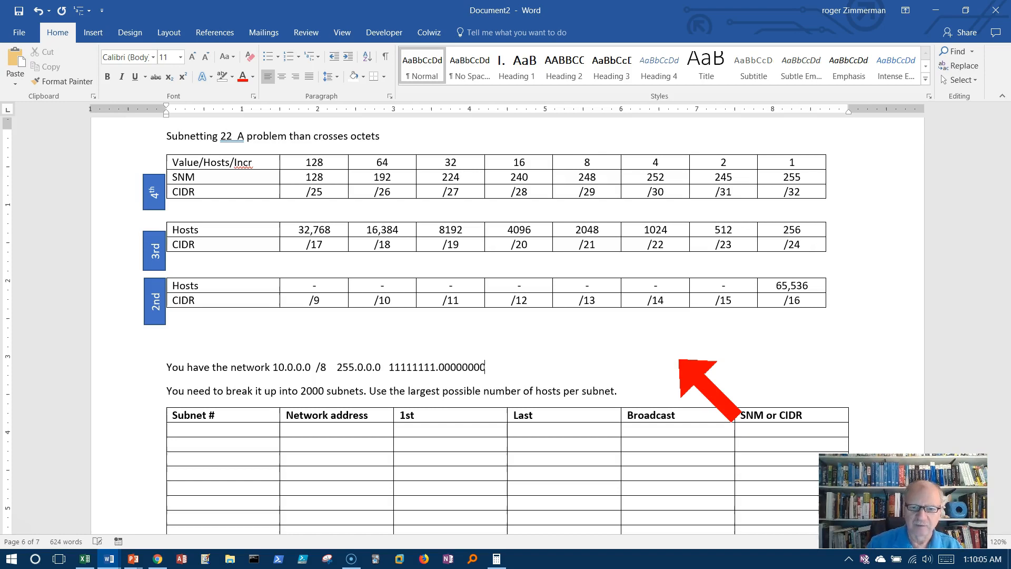
type(".00000000.")
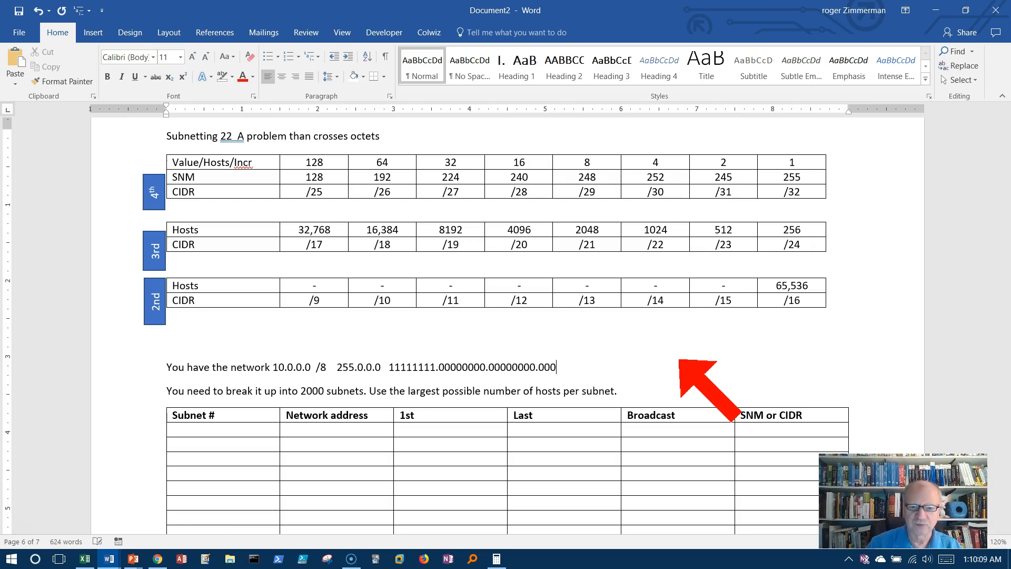
type("00000")
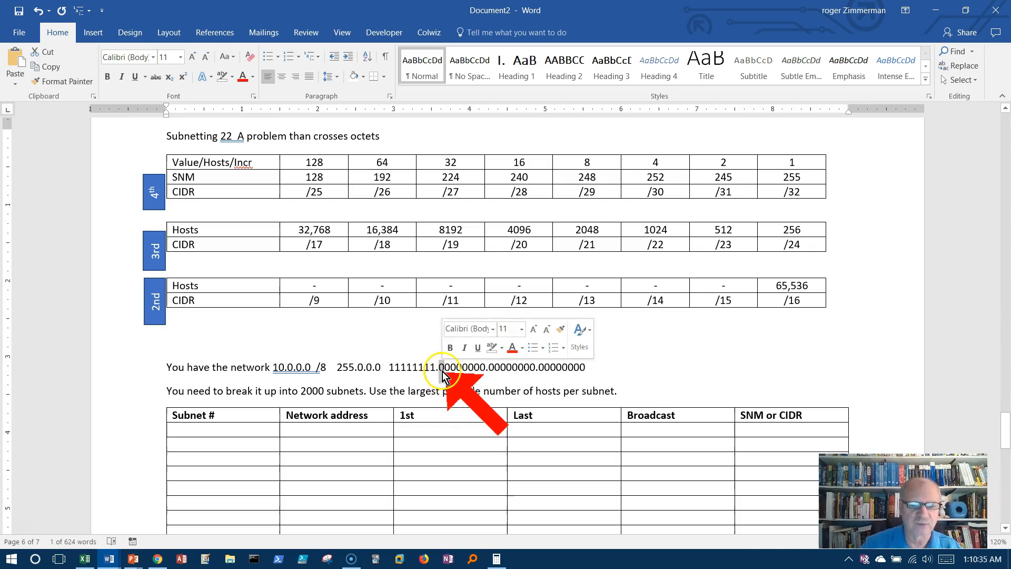
mouse_move(480, 373)
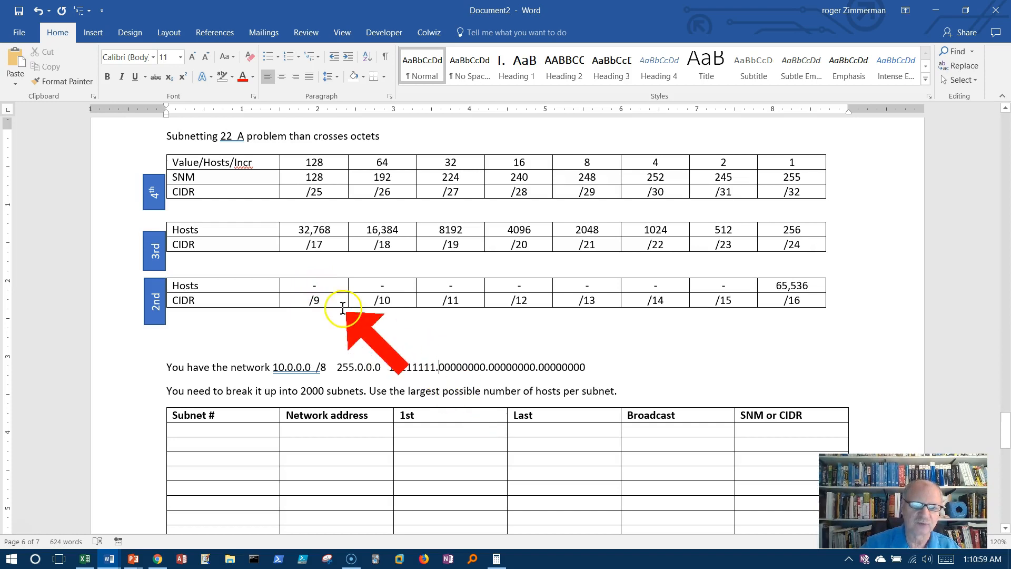
Shade the 8192 and /19 table cells grey and start a line shape beneath them
left_click(314, 285)
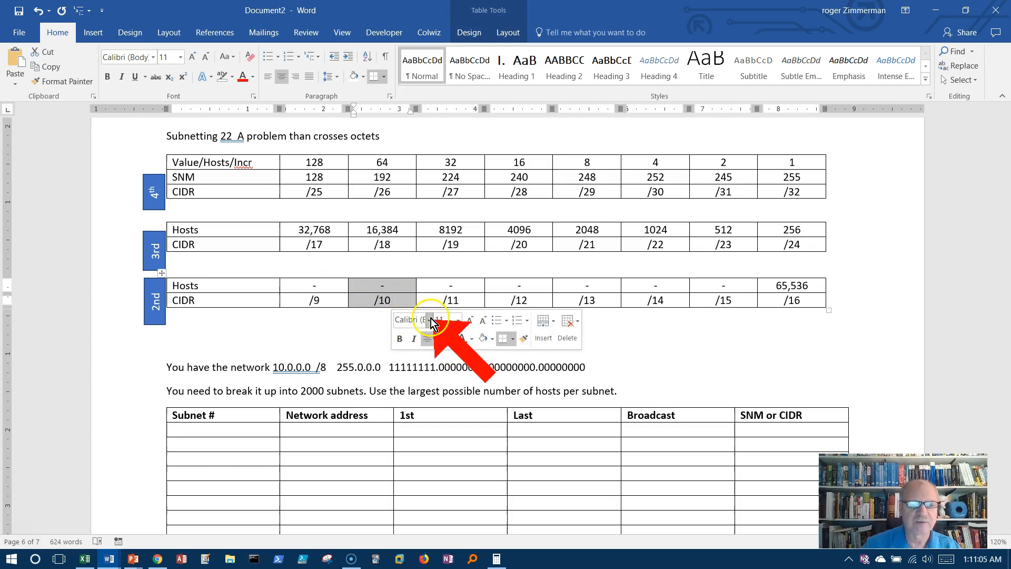
left_click(450, 299)
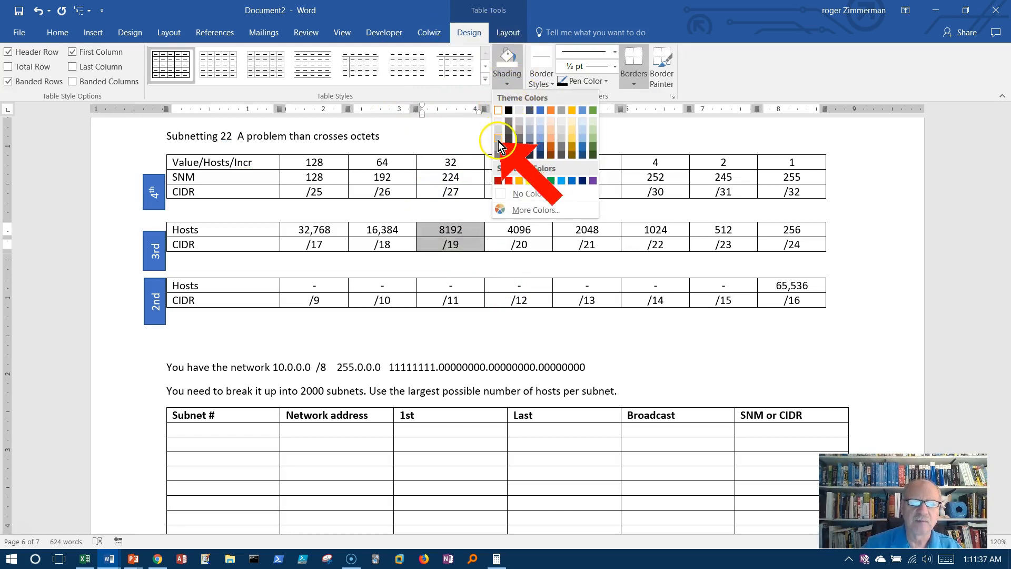
left_click(57, 32)
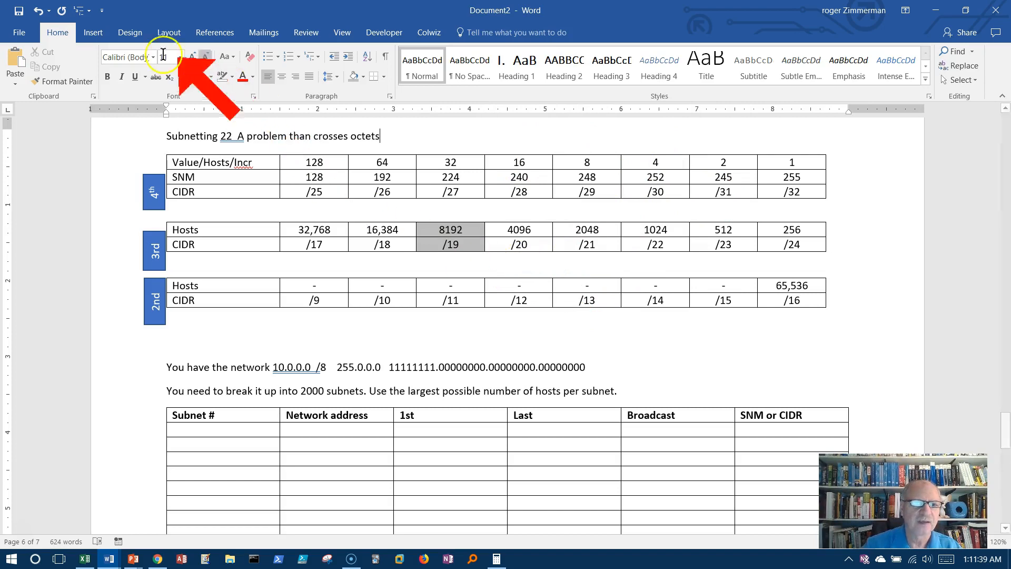
left_click(93, 33)
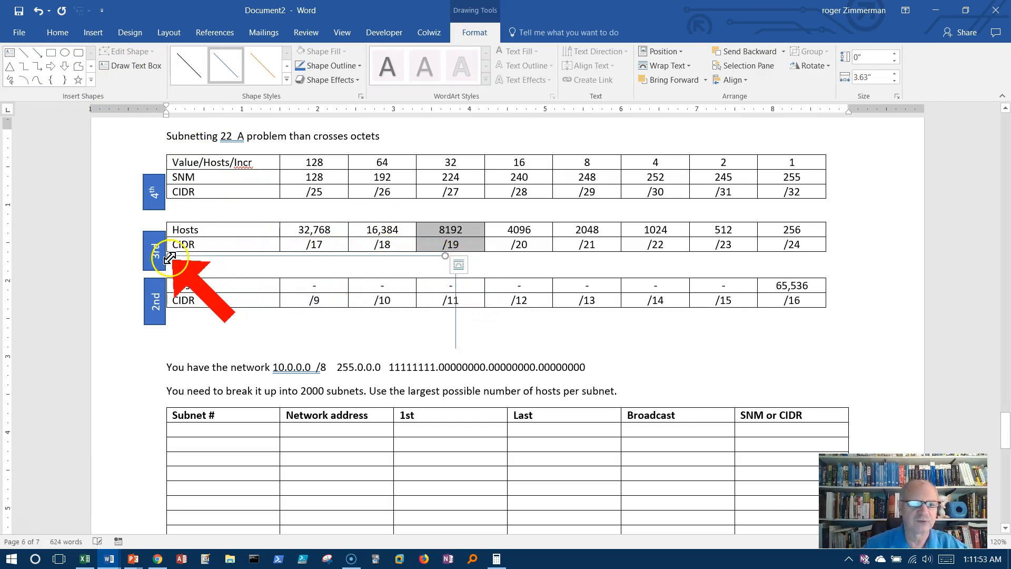
Finish the arrow lines pointing left and up at the shaded /19 cell
left_click(545, 300)
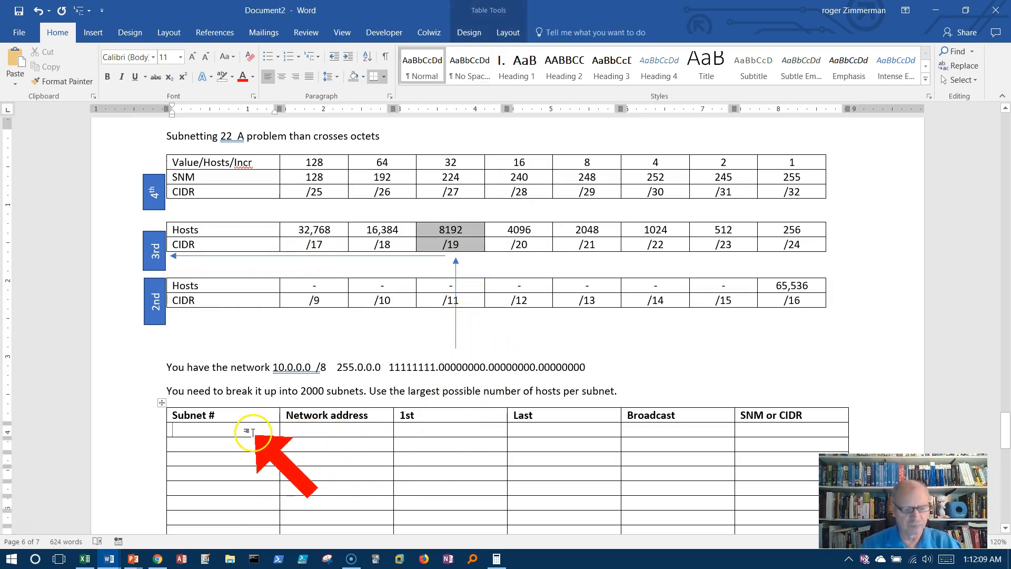
Number the Subnet # column rows 1 through 5, fixing a doubled 4
type("1")
left_click(223, 458)
type("3")
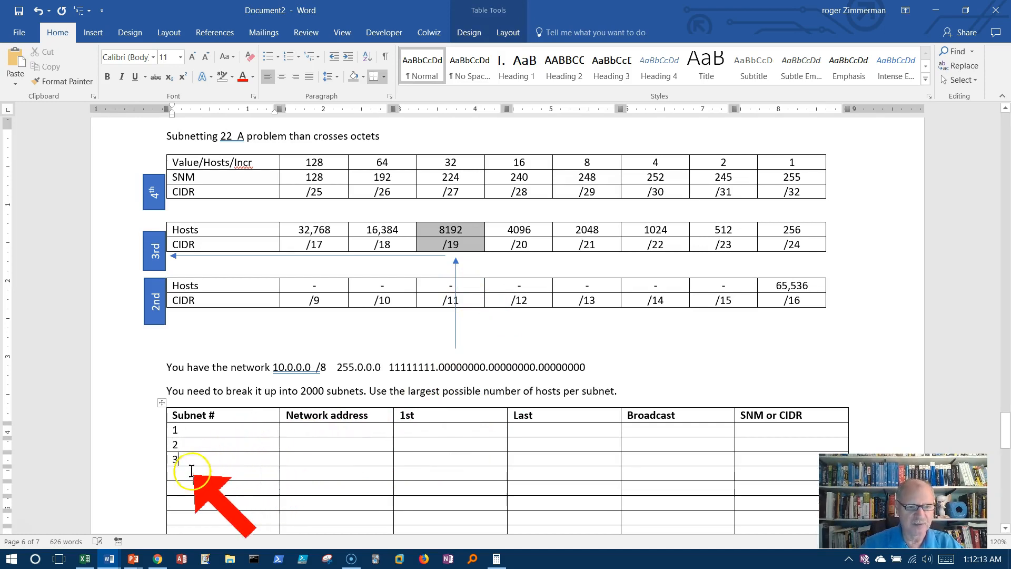
type("44")
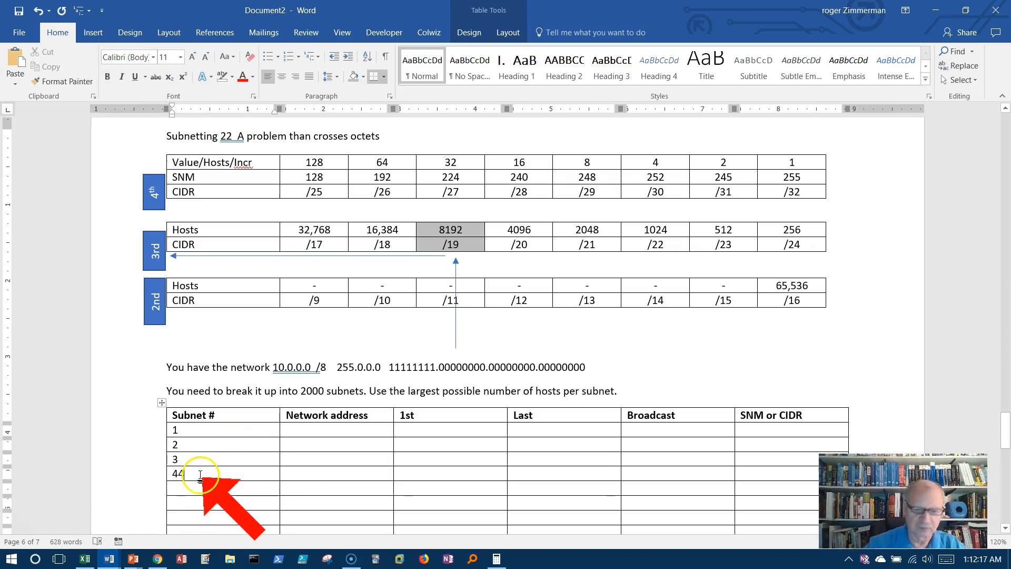
key("backspace")
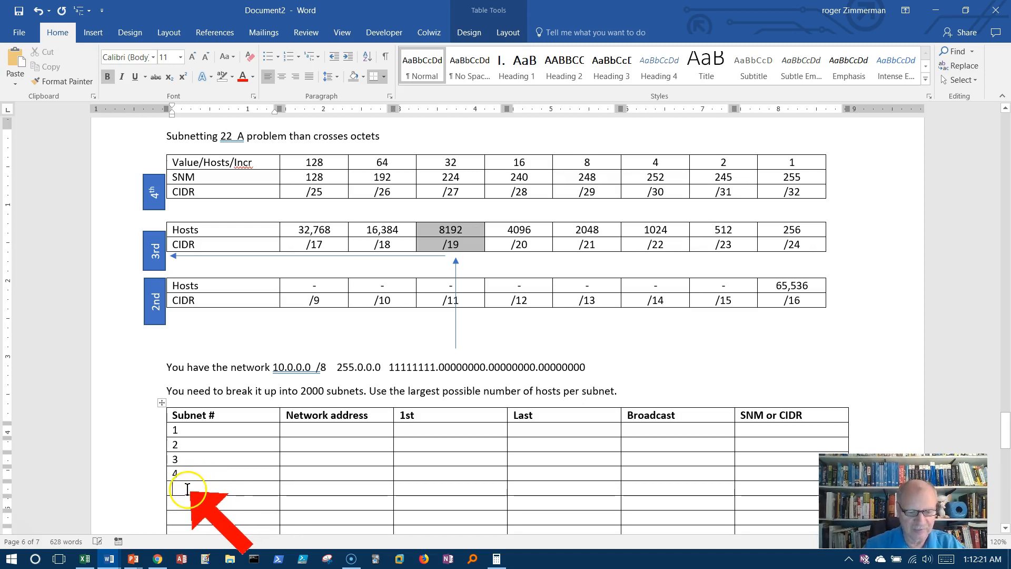
type("5")
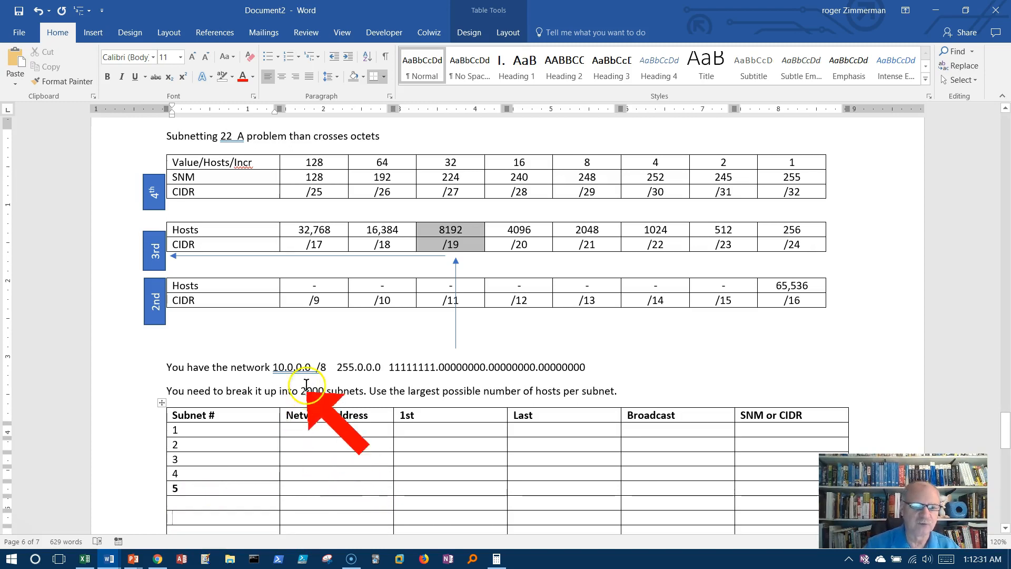
mouse_move(293, 368)
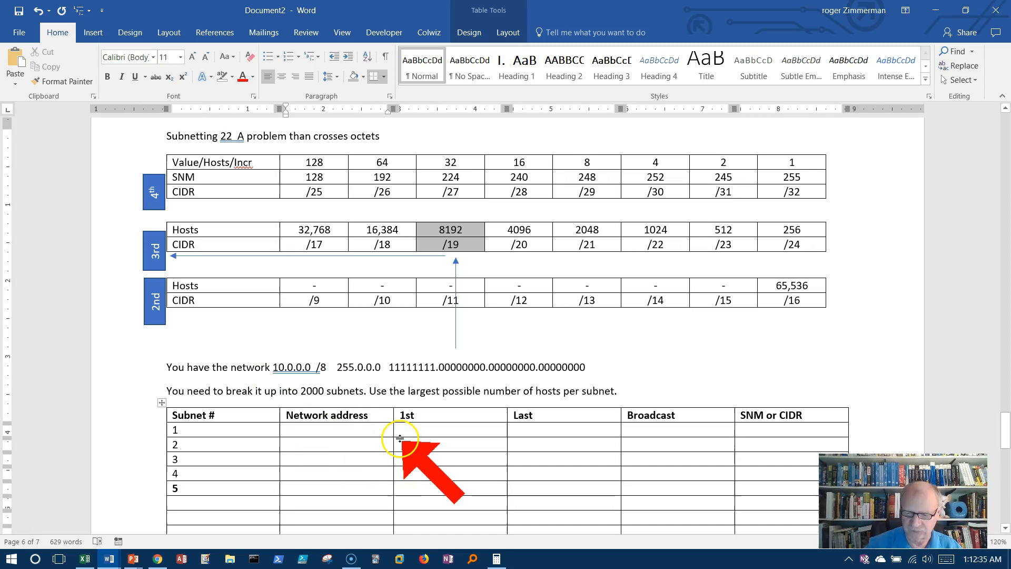
Enter network addresses 10.0.0.0 and 10.0.32.0 for subnets 1 and 2
type("10.0.0.0")
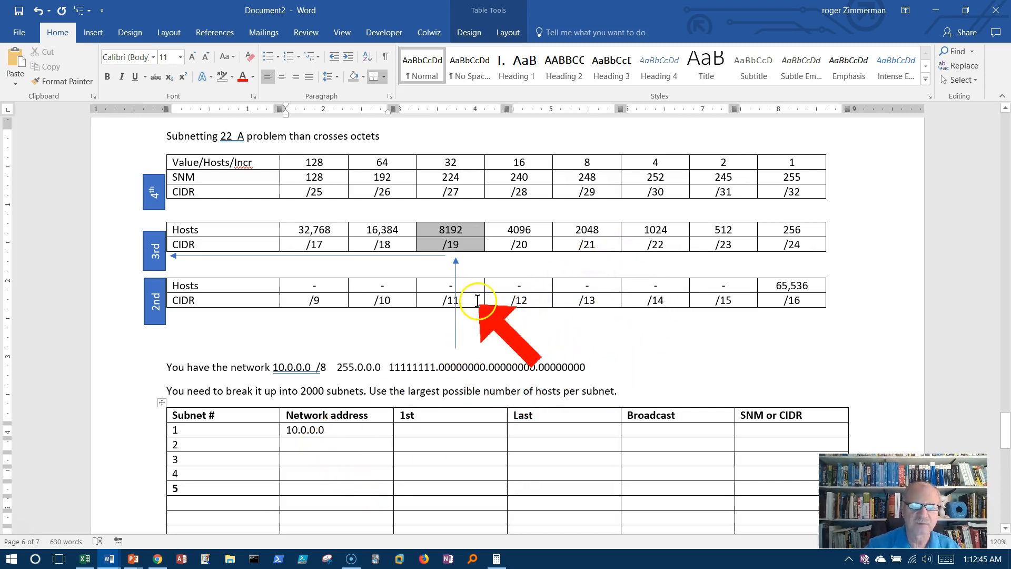
mouse_move(467, 229)
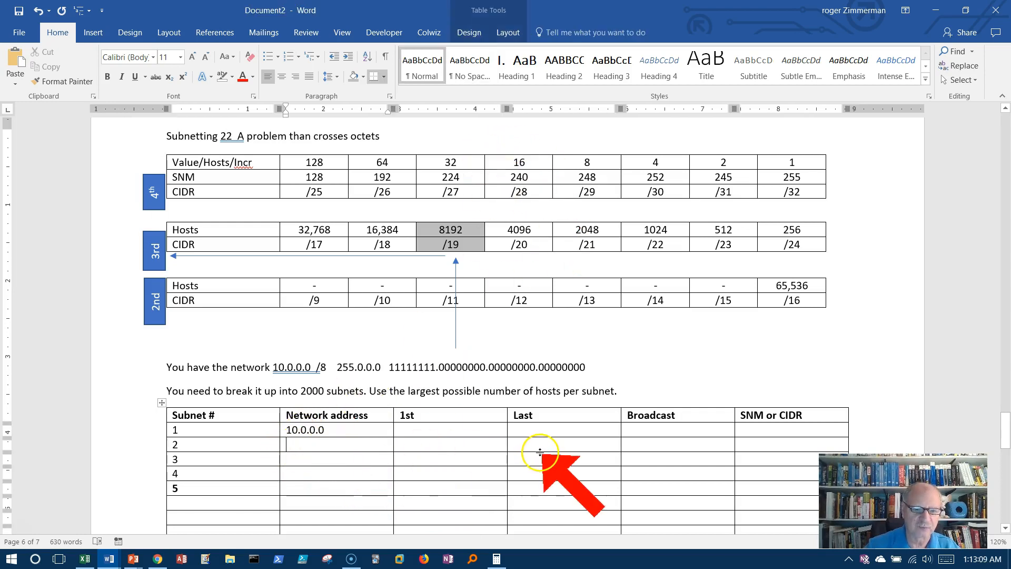
type("10.")
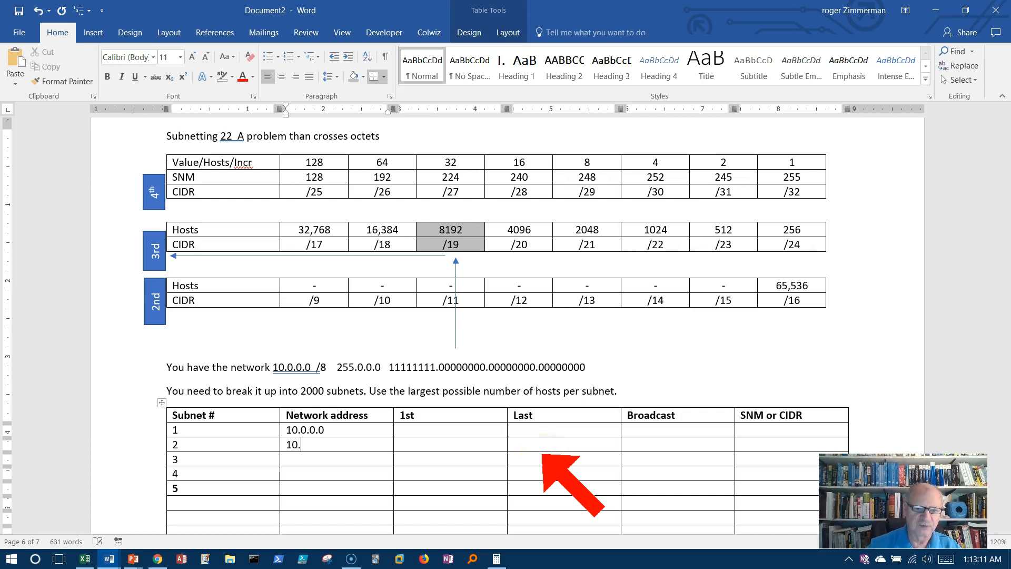
type("0.32.")
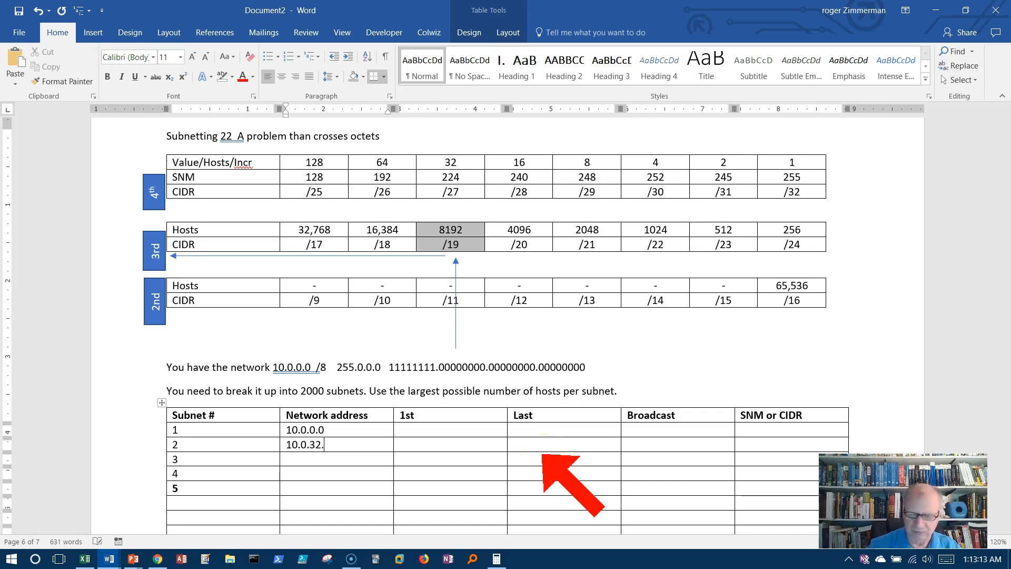
type("0")
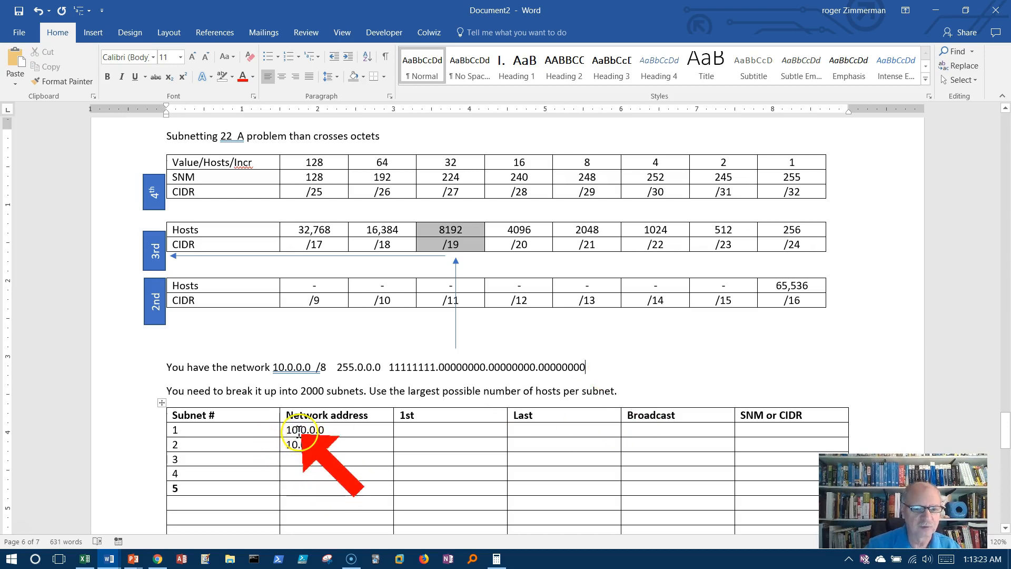
type("10.0.32.0")
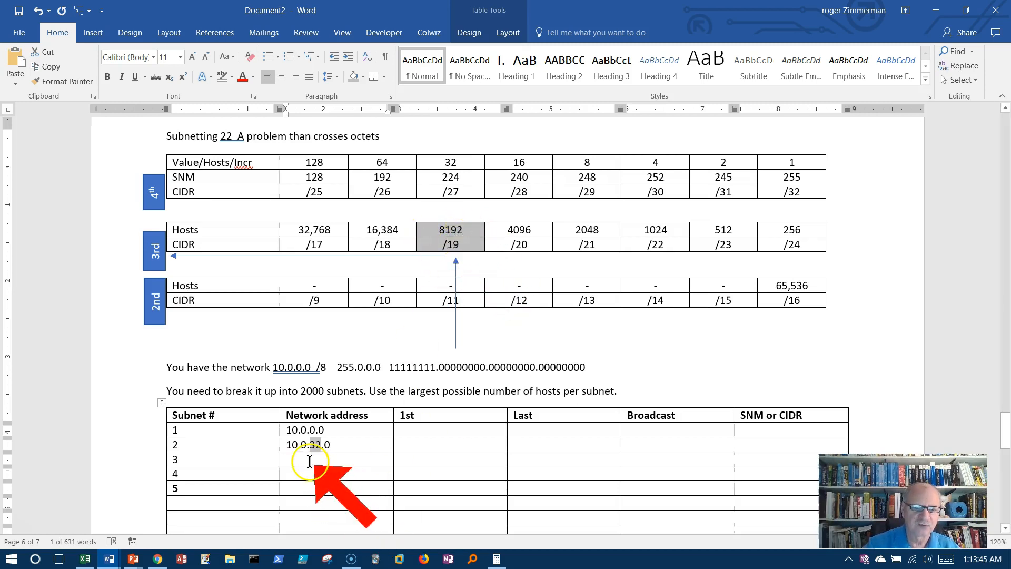
Enter network addresses 10.0.64.0, 10.0.96.0 and 10.0.128.0 for subnets 3 to 5
type("1")
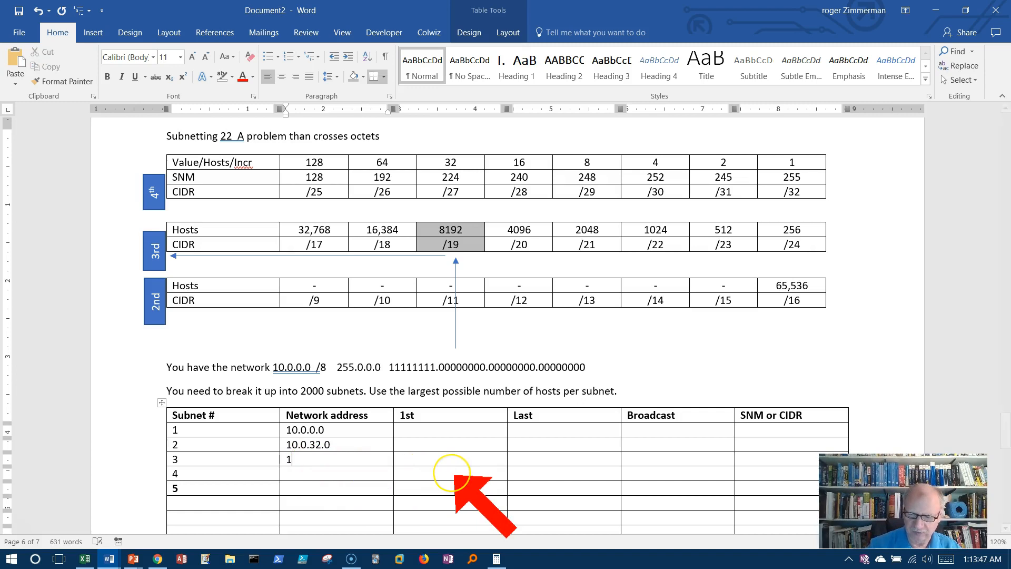
type("0.0.64.0")
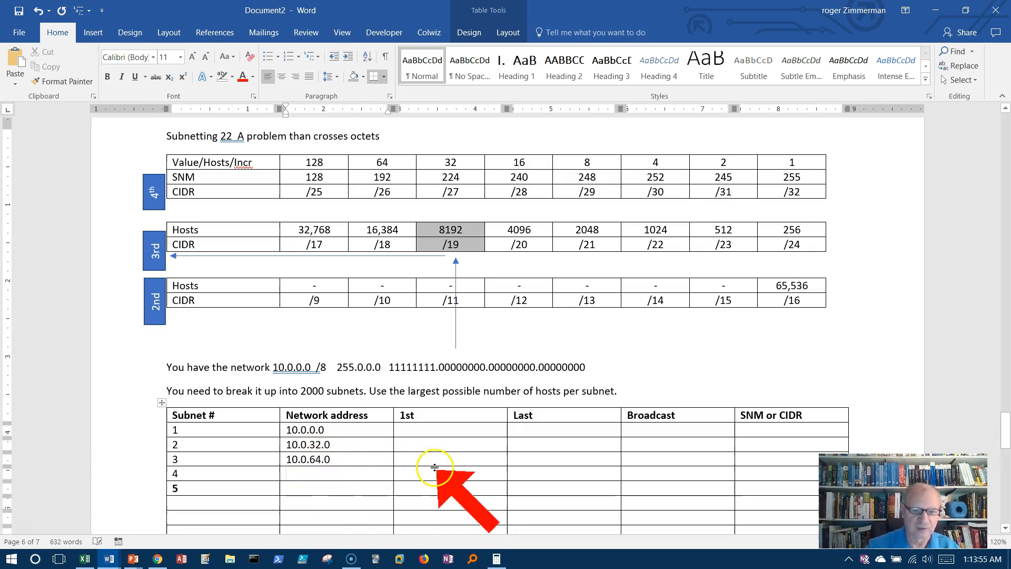
type("10.0")
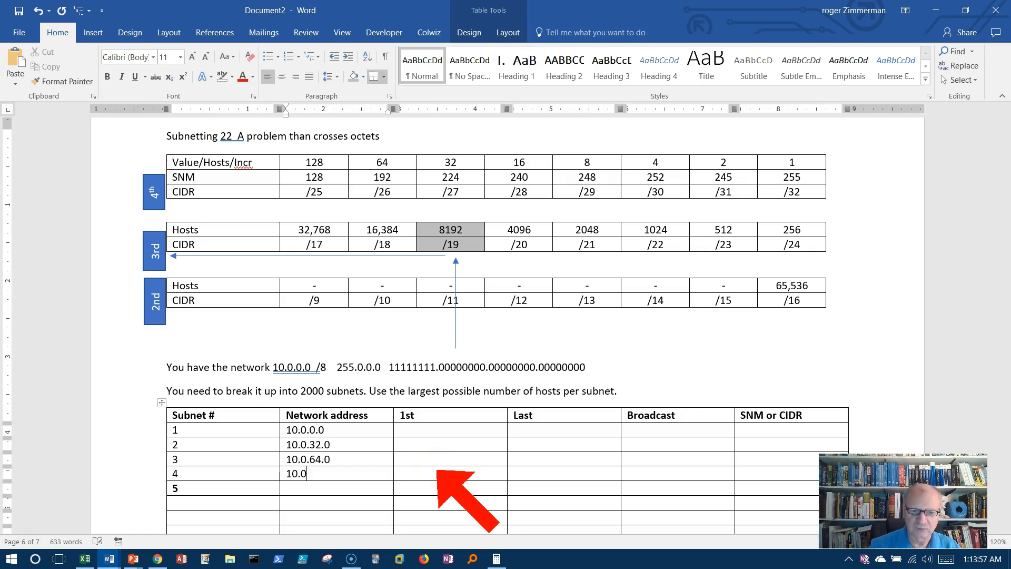
type("96")
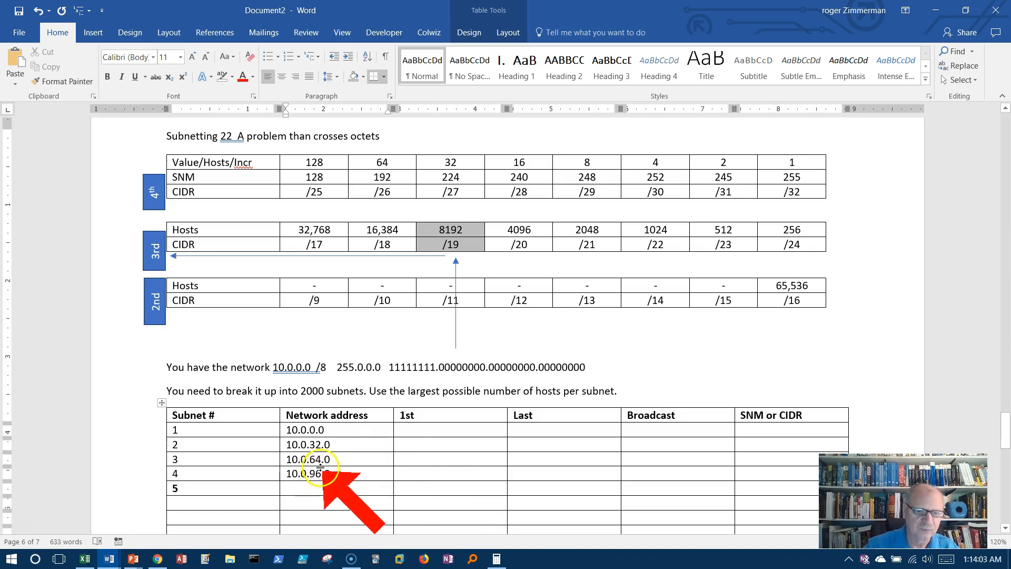
mouse_move(321, 459)
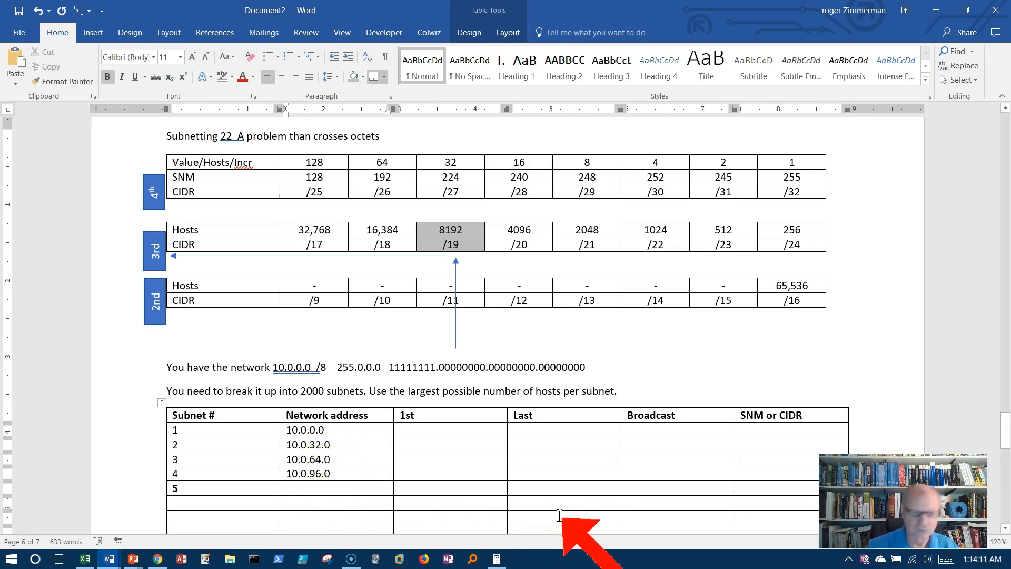
type("10.0.128.0")
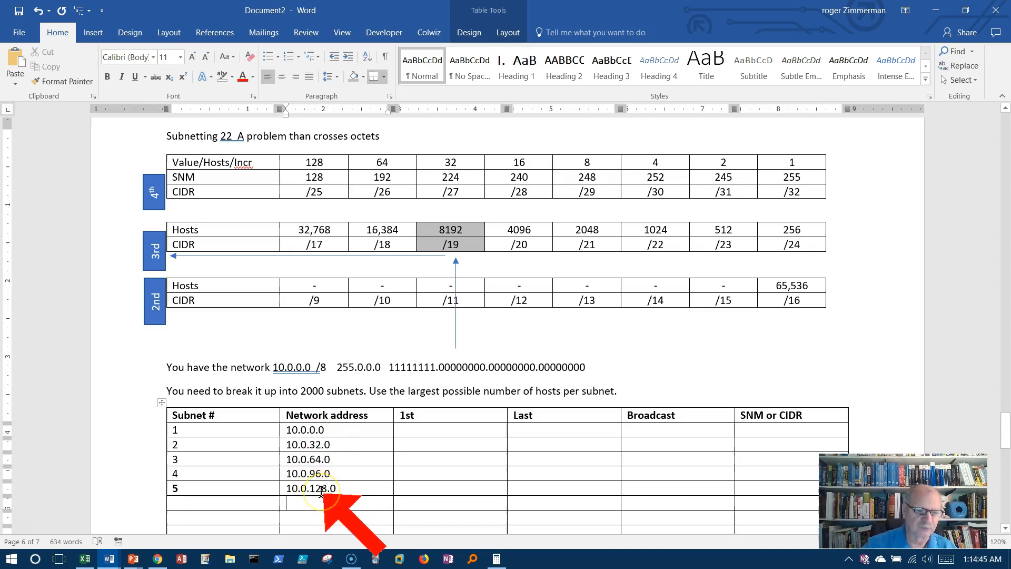
left_click(84, 558)
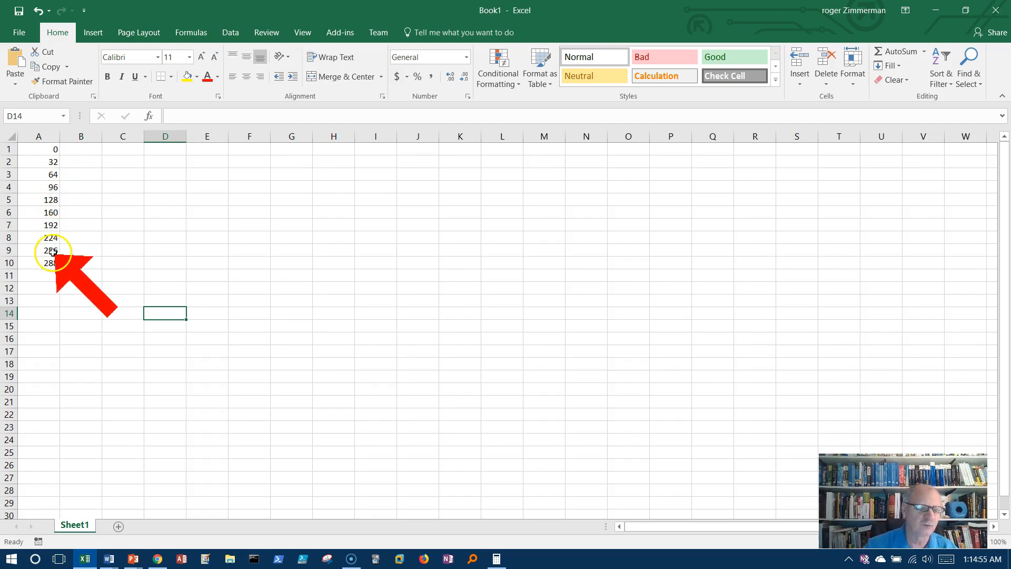
left_click(38, 250)
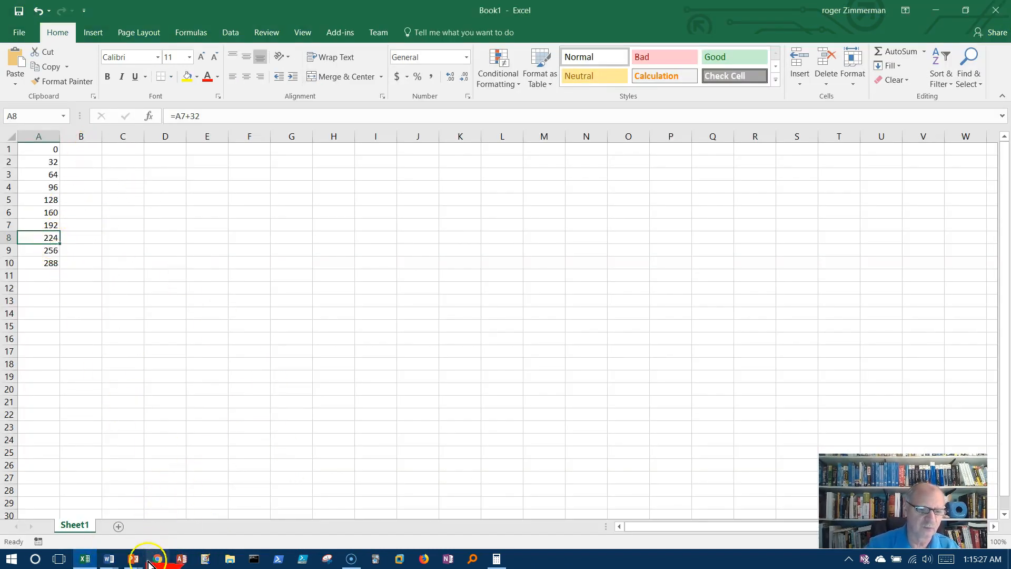
left_click(108, 558)
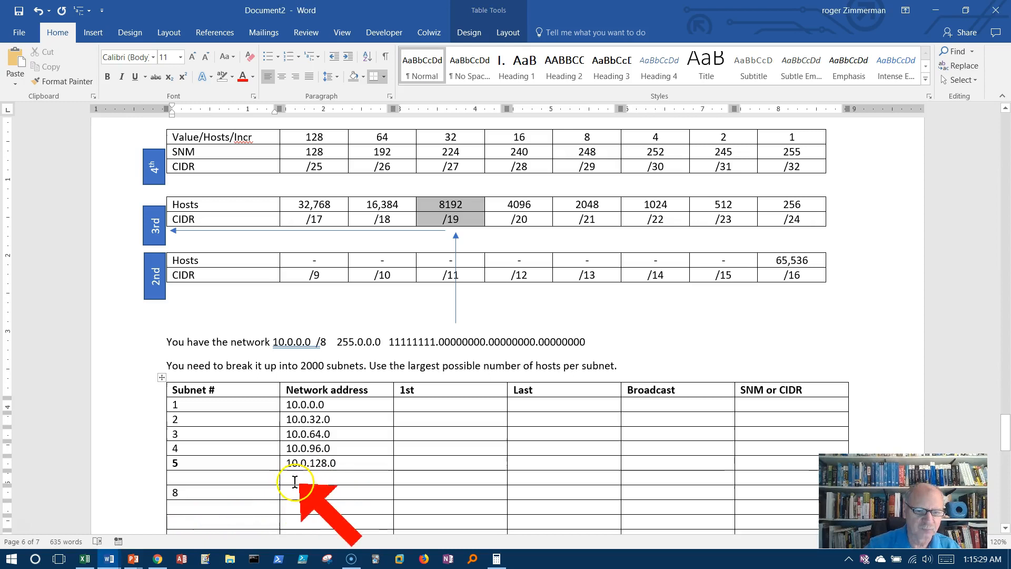
Enter network address 10.0.224.0 for subnet 8
type("1")
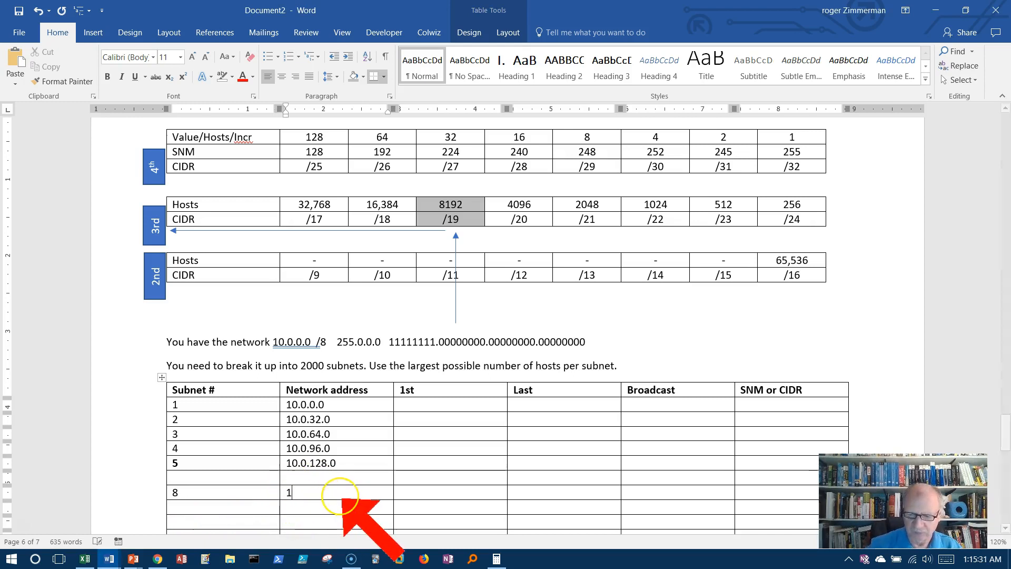
type("0.0.22")
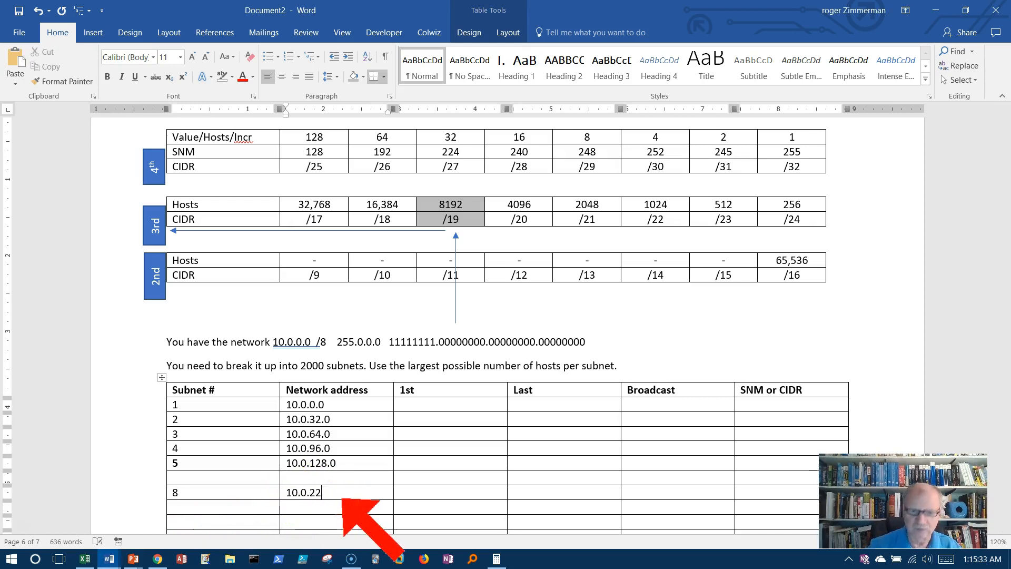
type("4.0")
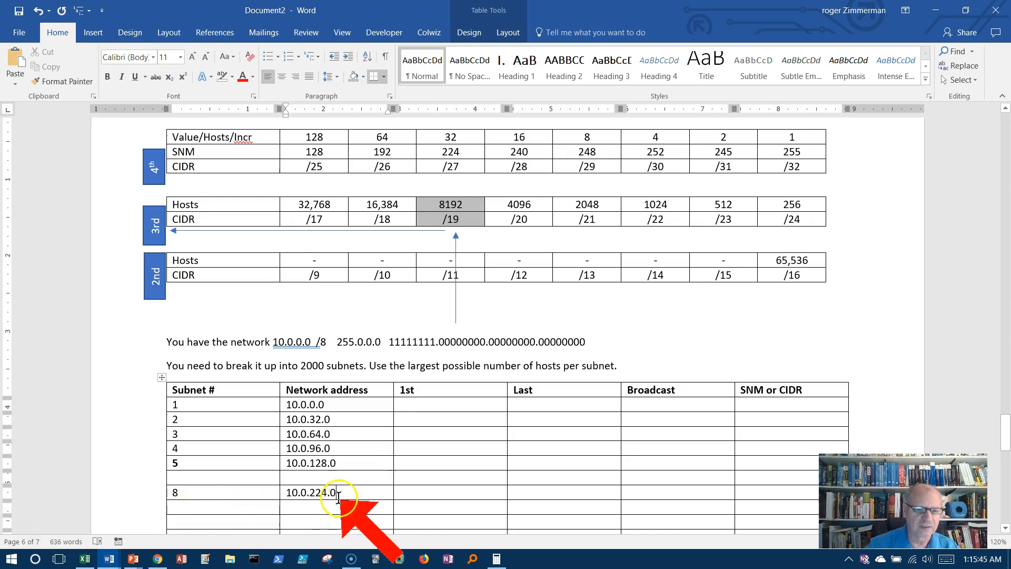
double_click(320, 492)
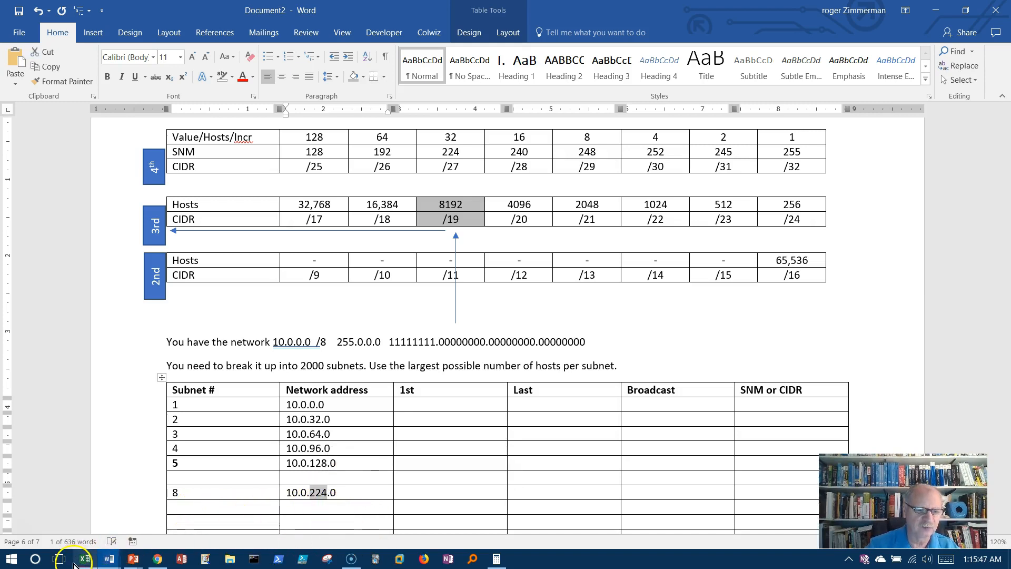
Number subnet 9 and enter network addresses 10.1.0.0 and 10.1.32.0 for rows 9 and 10
left_click(84, 558)
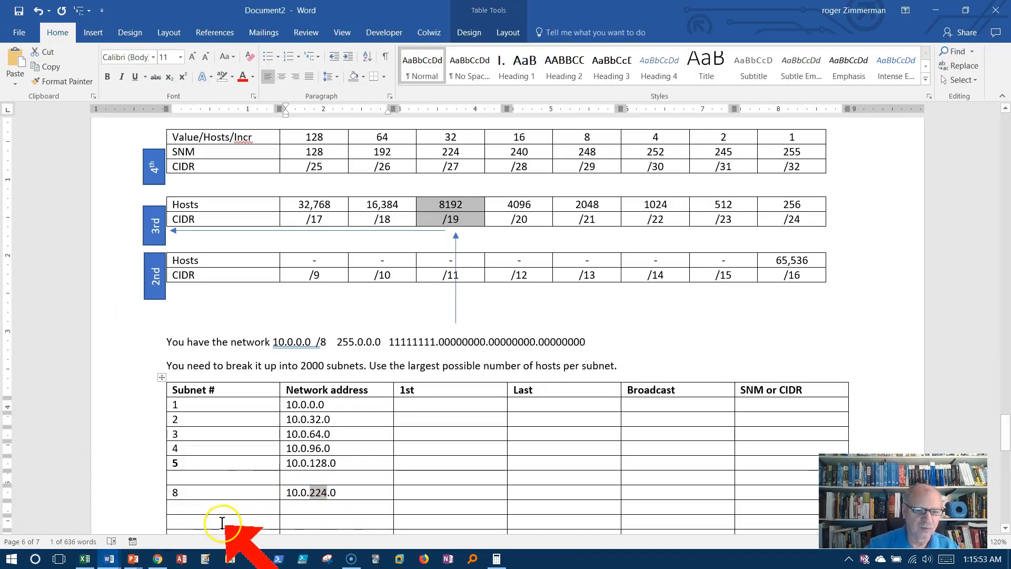
type("9")
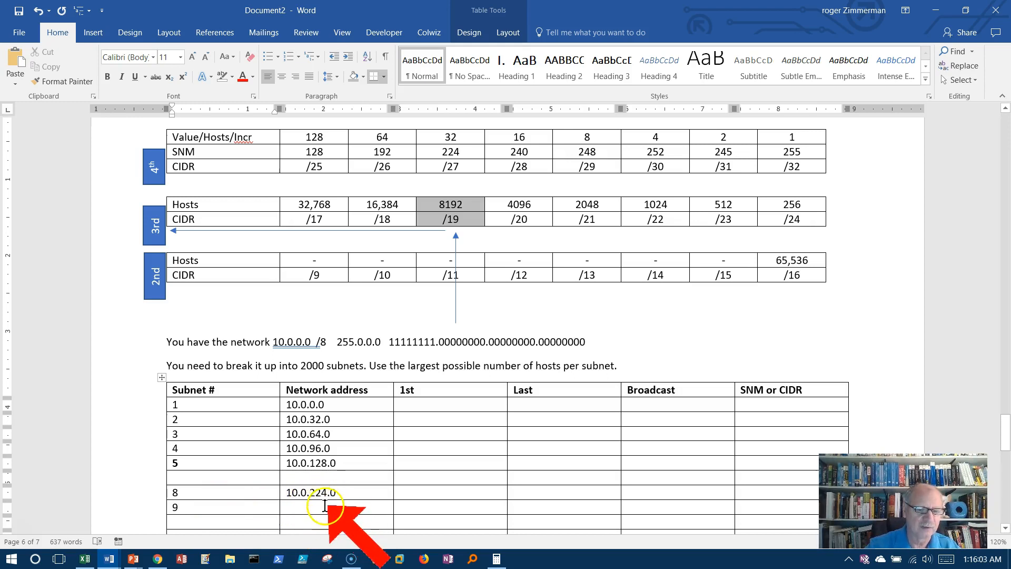
left_click(304, 506)
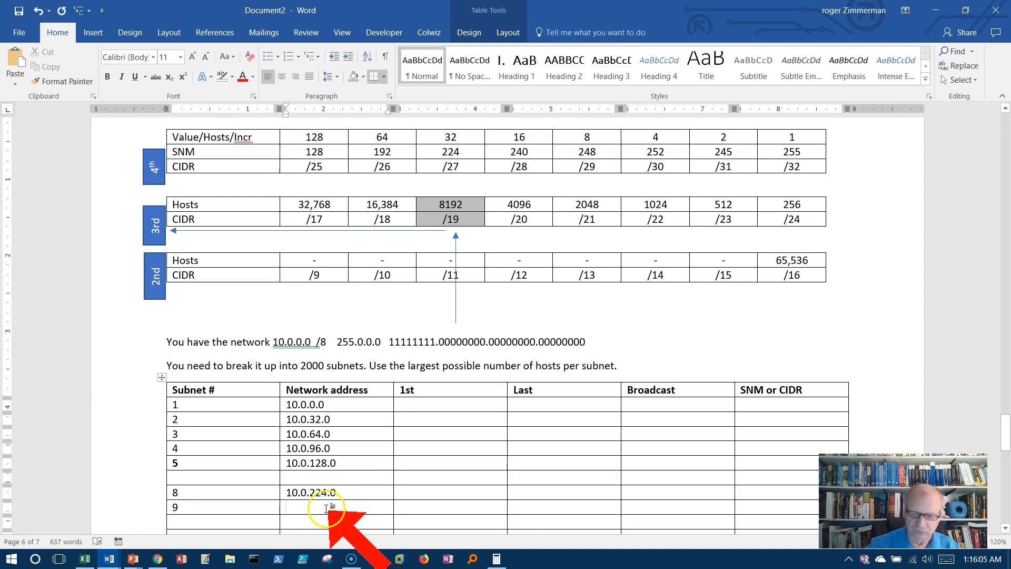
type("10.1.0.0")
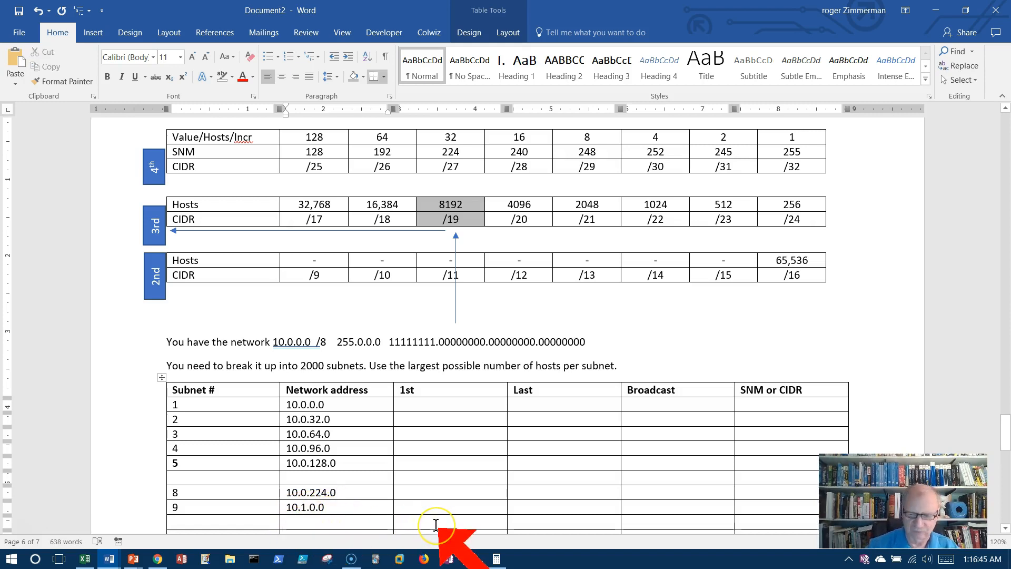
type("10.1")
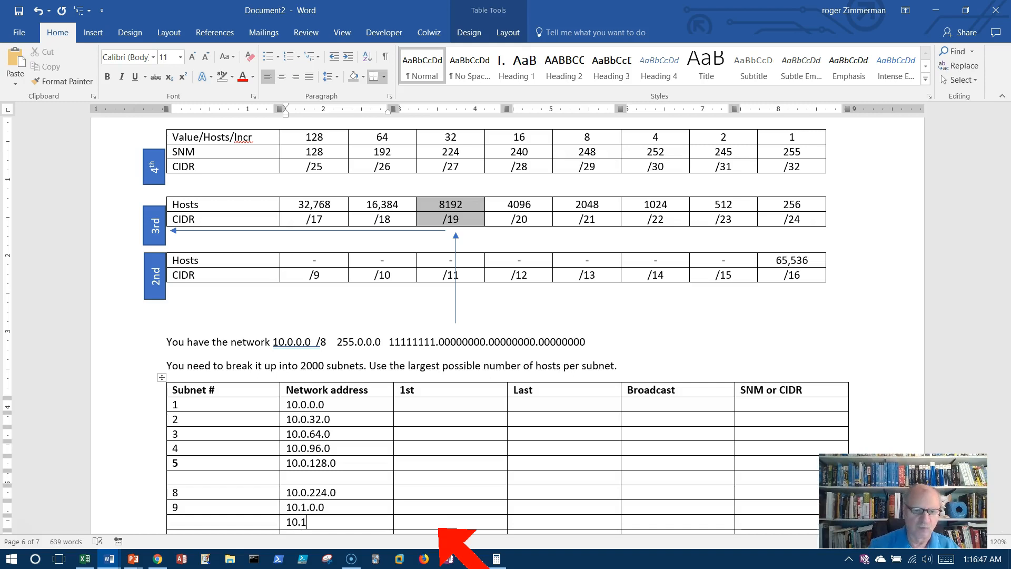
type("32.0")
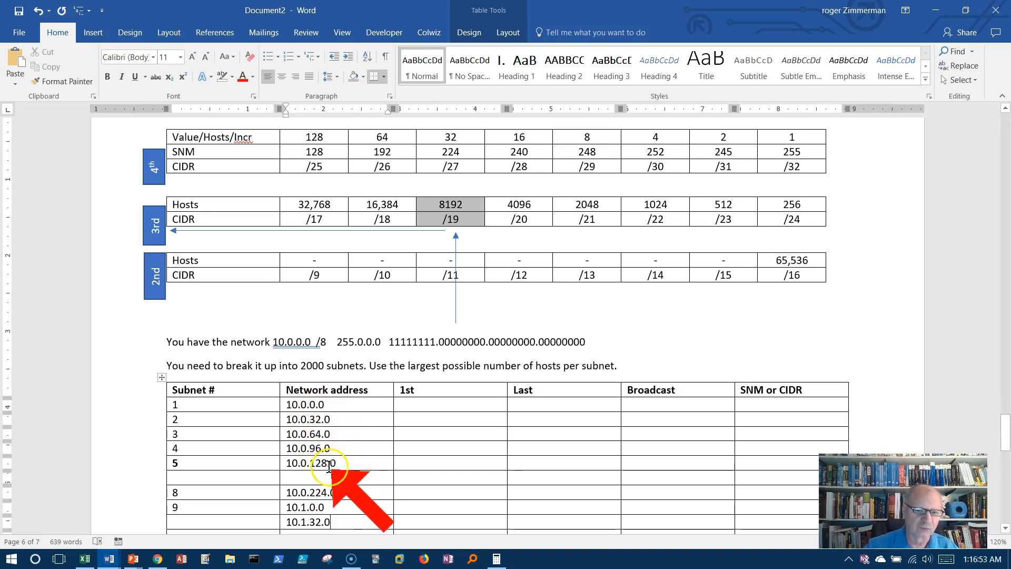
mouse_move(310, 507)
type("10")
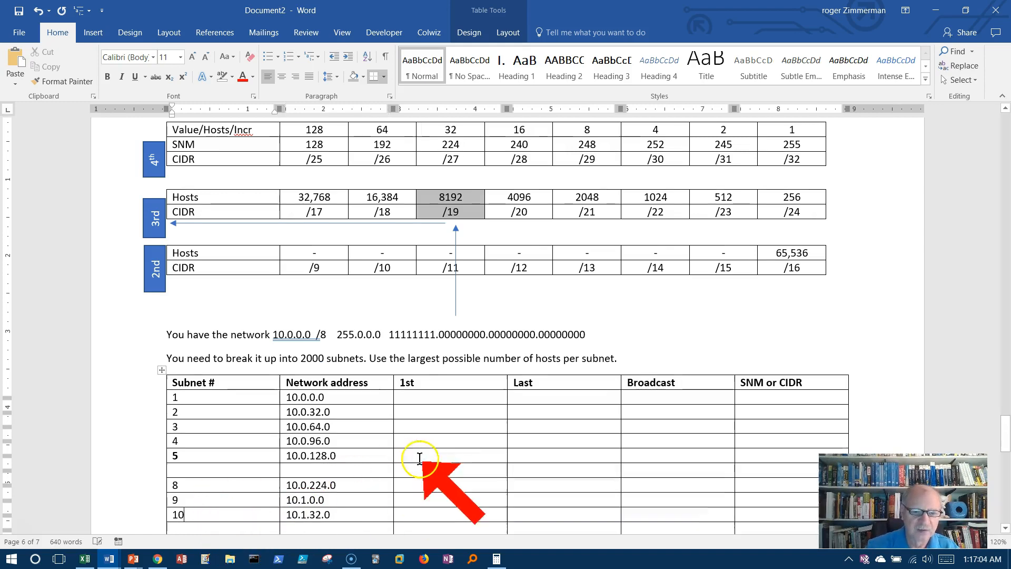
Add network address 10.0.160.0 after subnet 5 and 10.1.64.0 after subnet 10
scroll("down", 3)
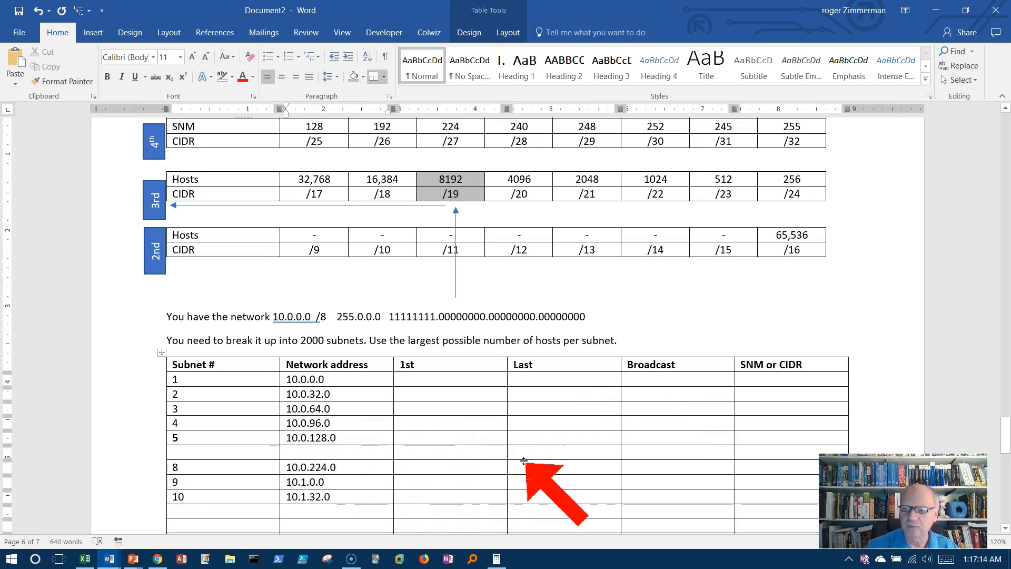
type("10.0.160.0")
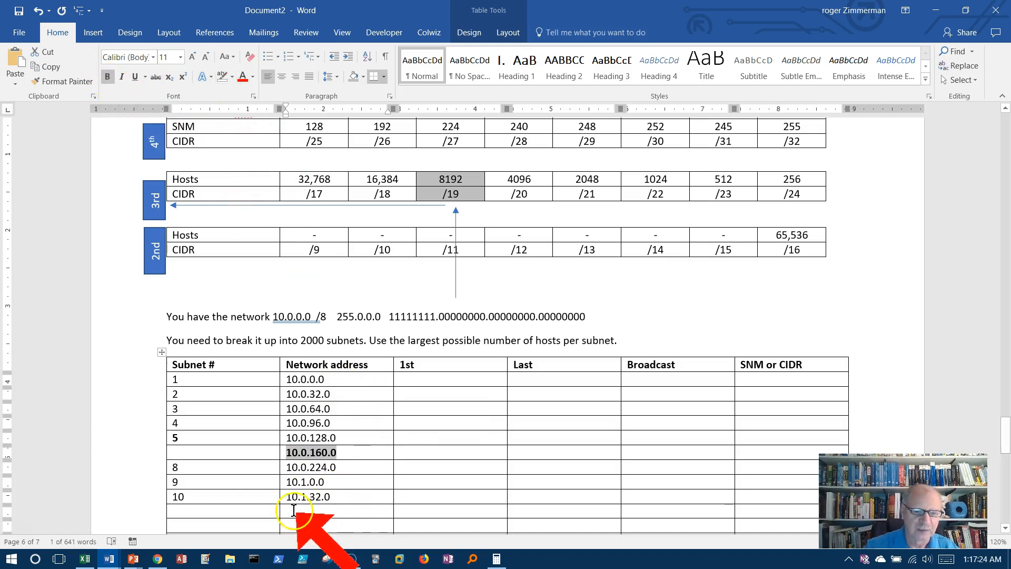
type("10.1.")
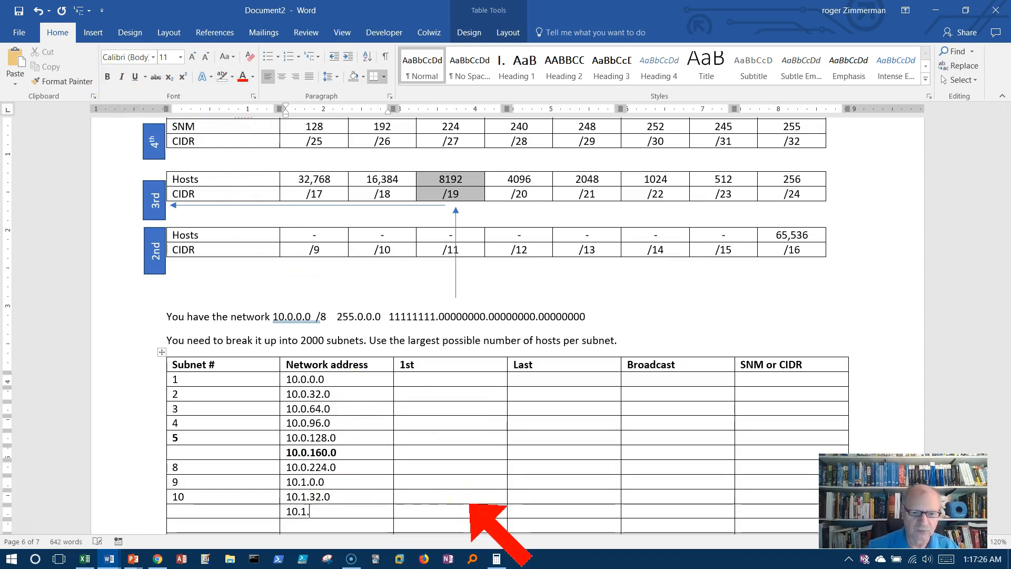
type("64.0")
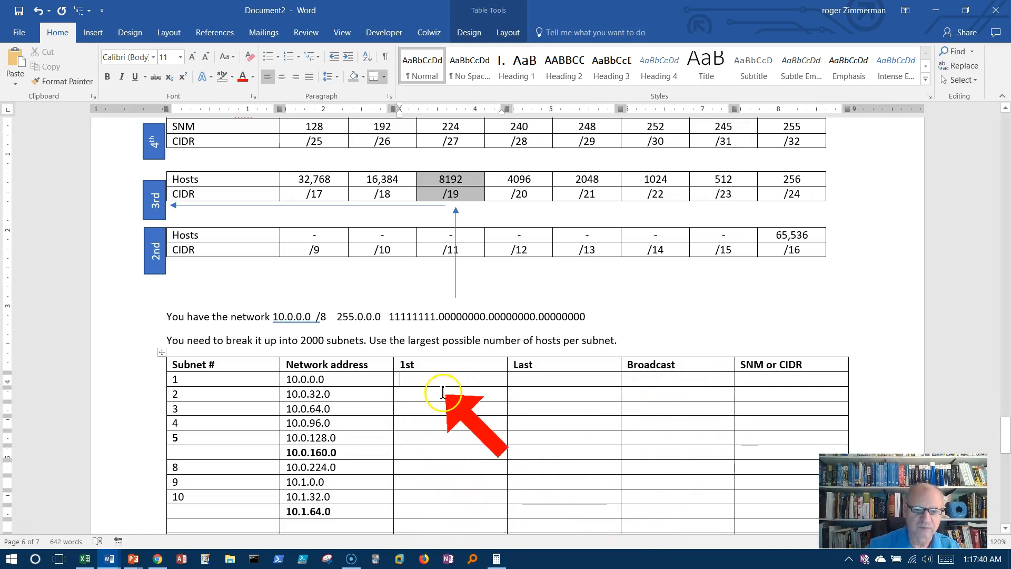
mouse_move(335, 457)
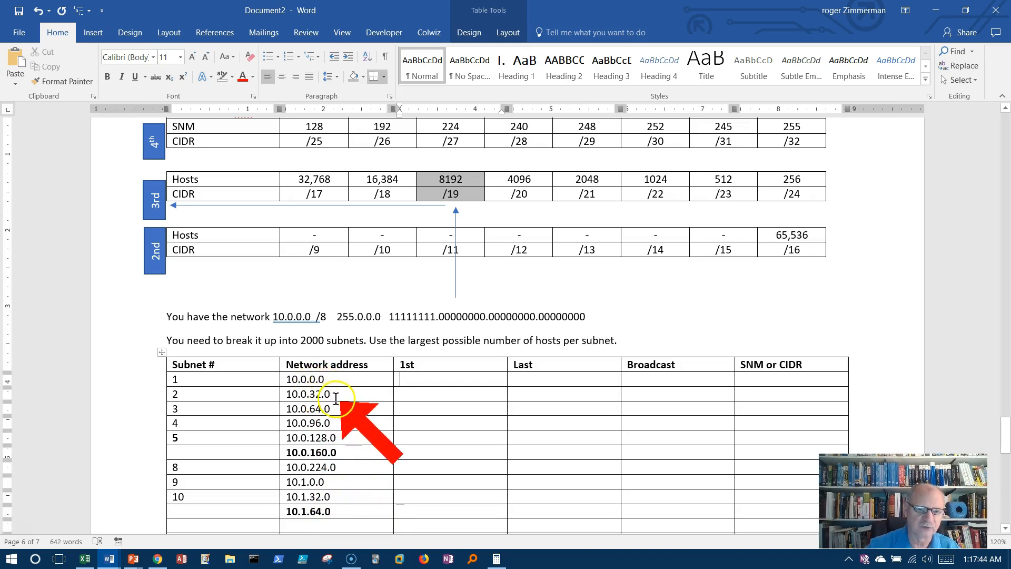
Fill first host addresses 0.0.1, 0.32.1, 0.64.1 and 0.96.1 for subnets 1 to 4
type("0.1")
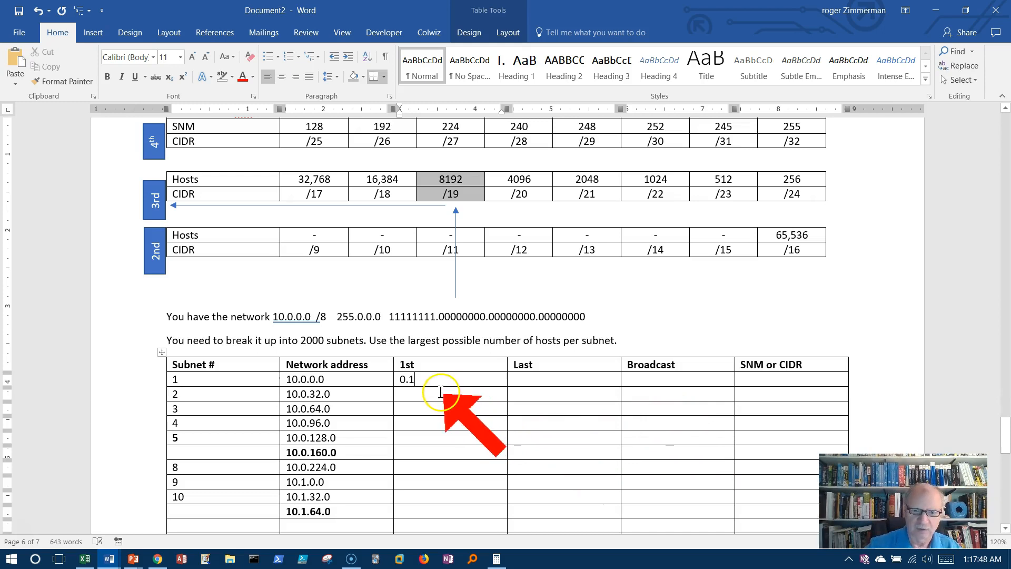
type("32.1")
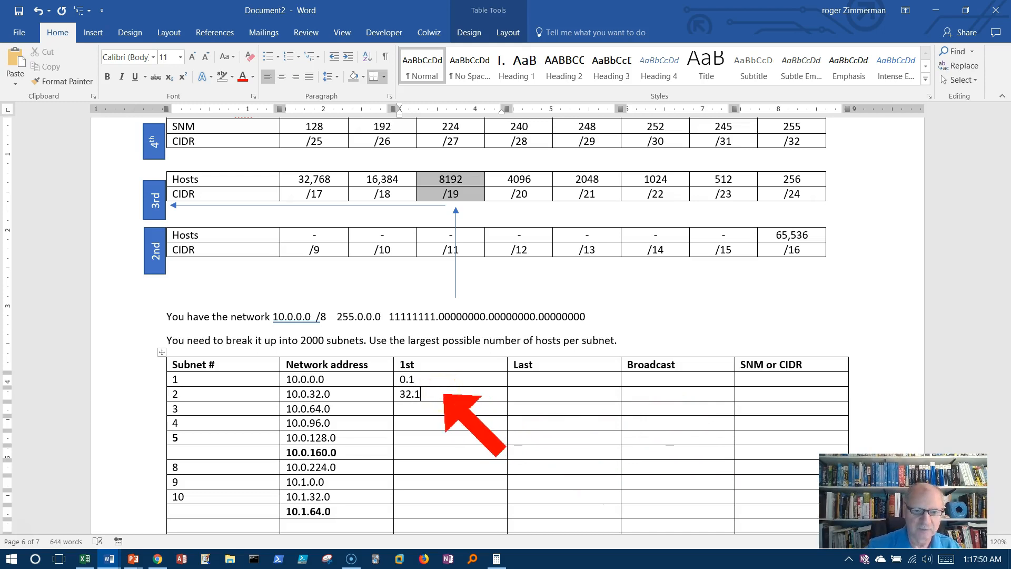
type("64")
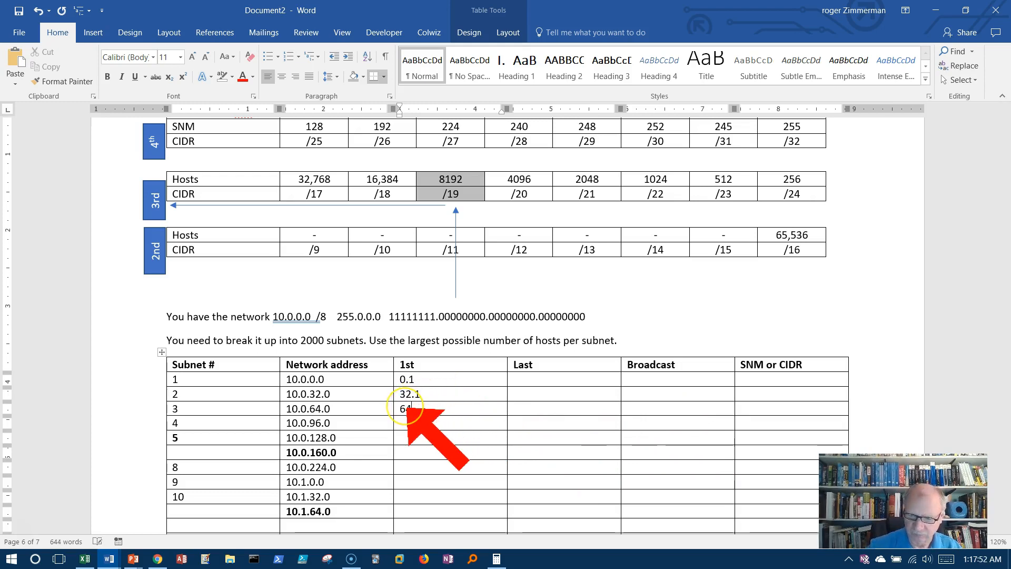
type("64.1")
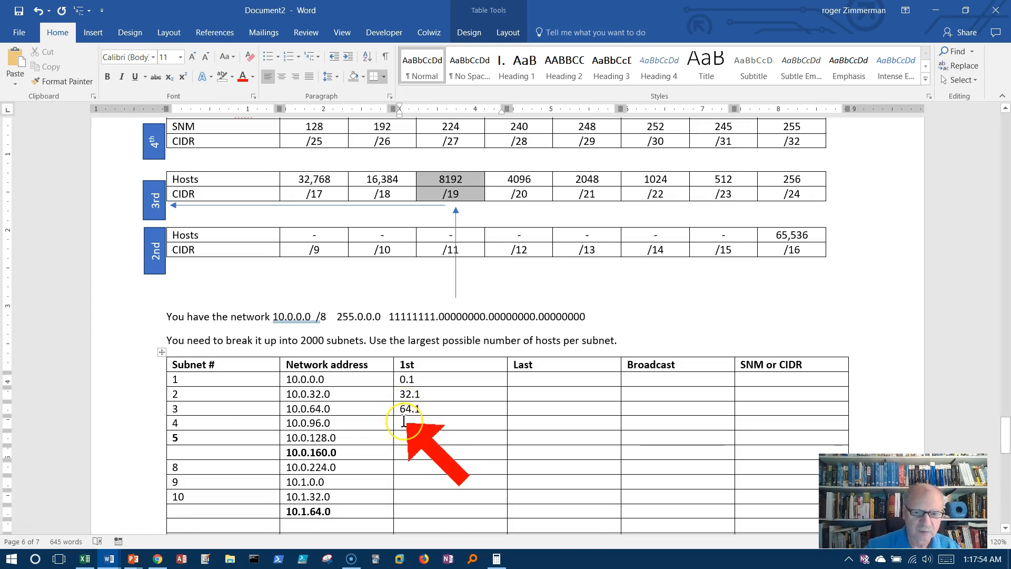
type("96.1")
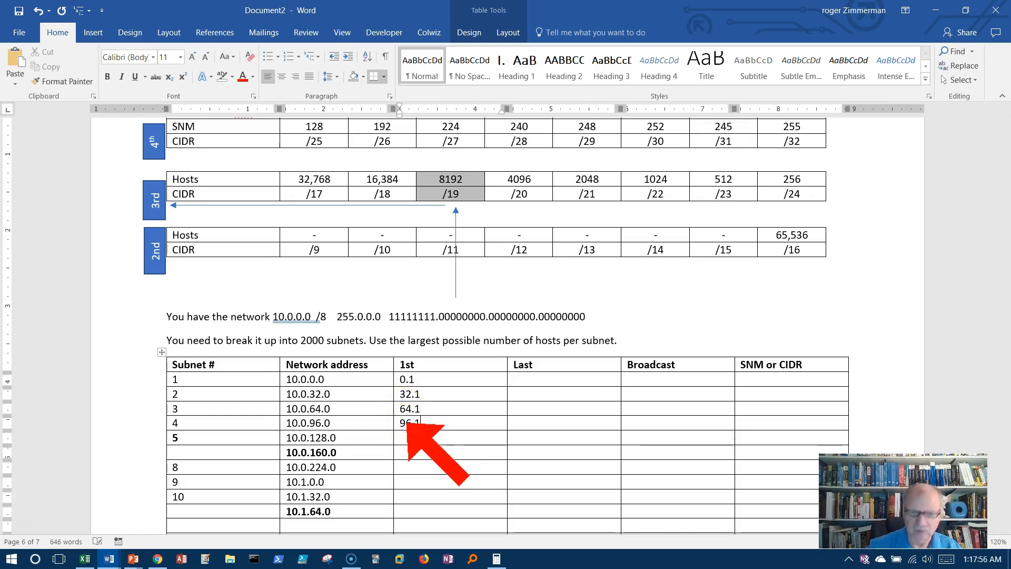
Fill first hosts 0.128.1, 0.224.1, 1.32.1 and 1.64.1, prefixing 0. where needed
left_click(405, 437)
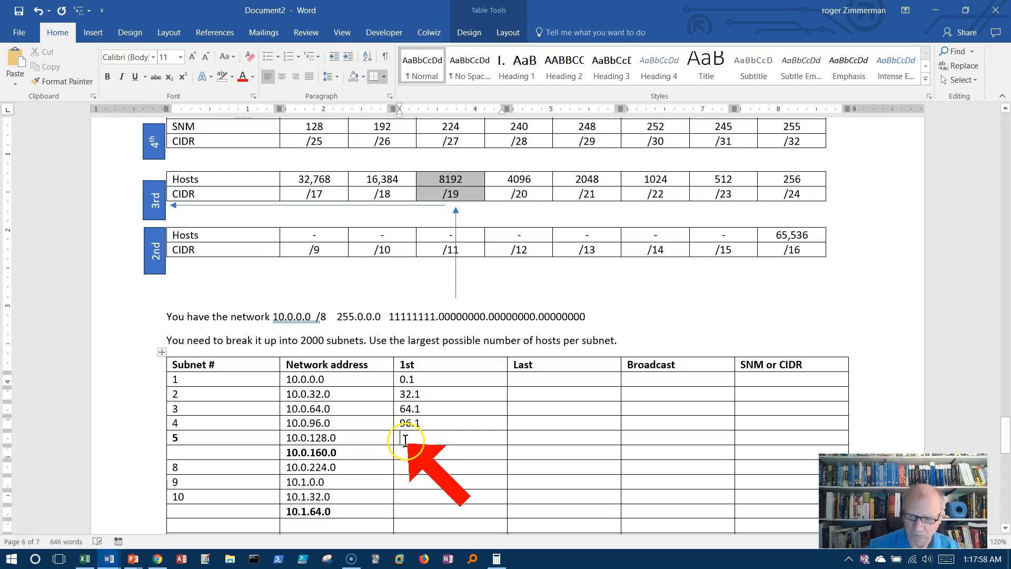
type("128.1")
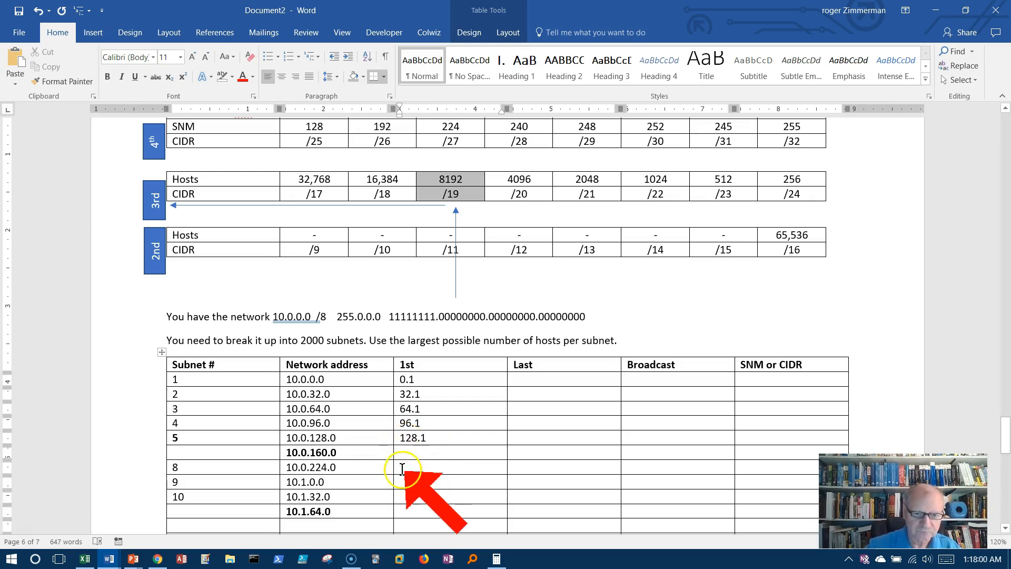
type("224.")
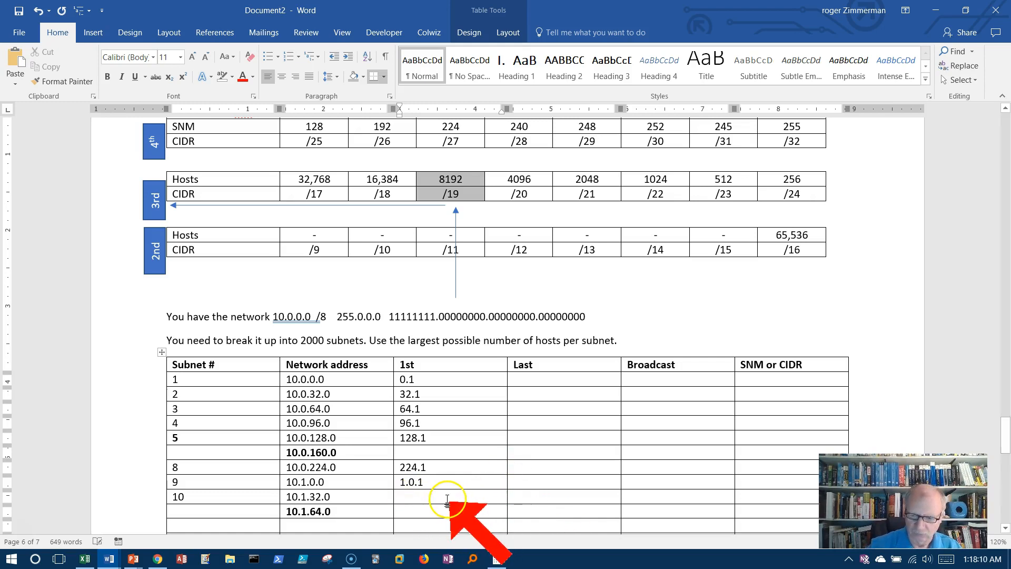
type("1.32.1")
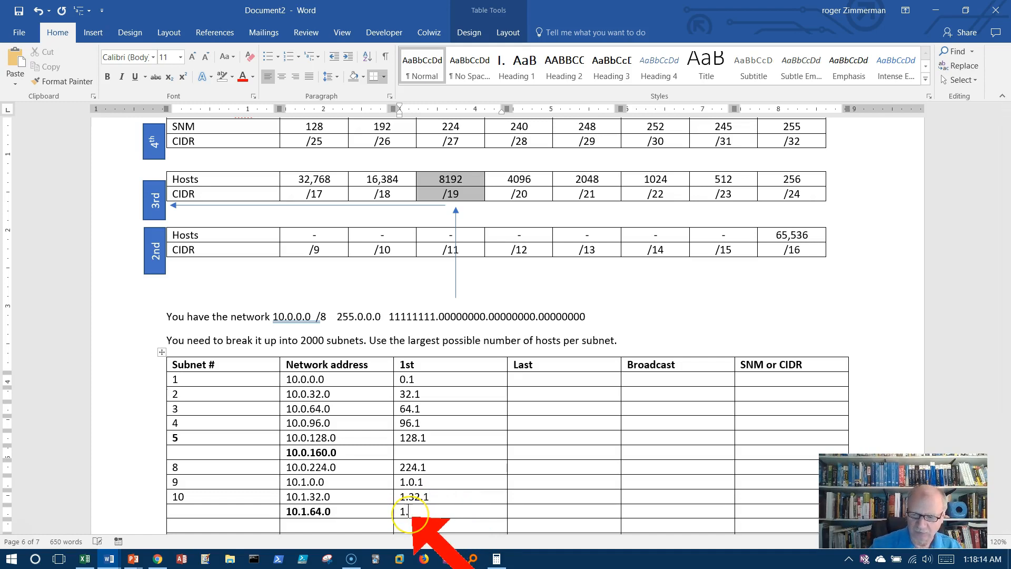
type("64.1")
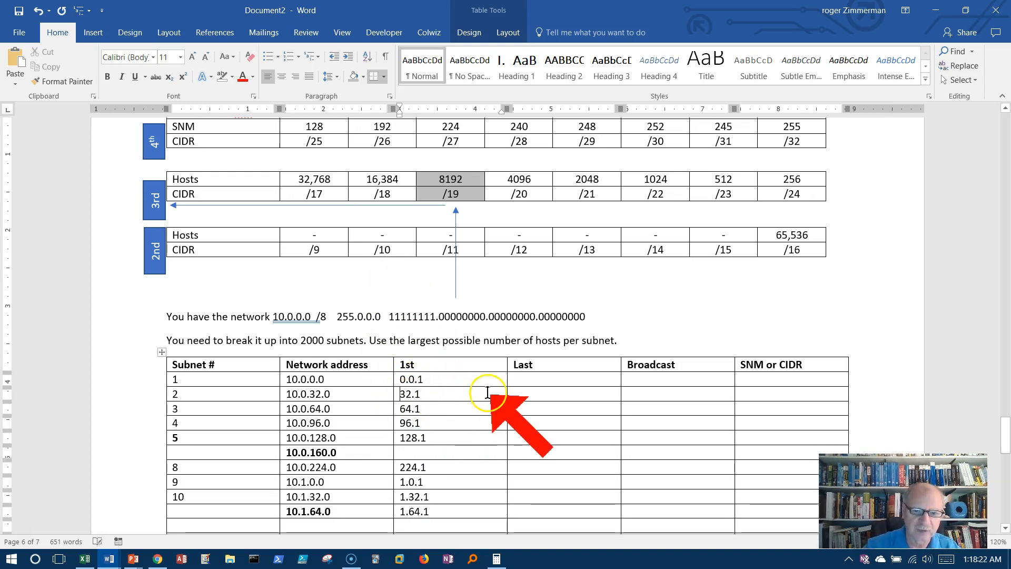
type("0.")
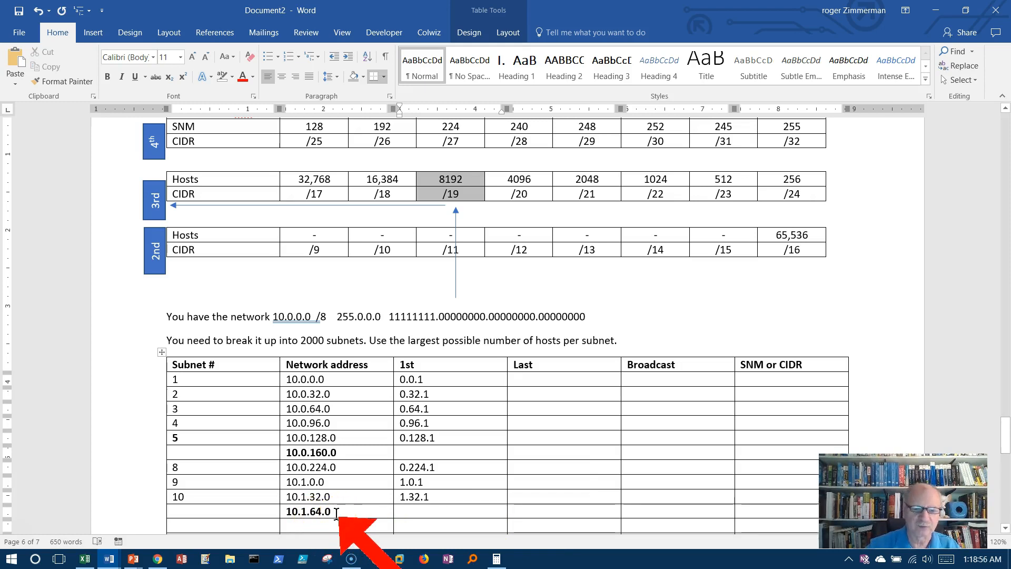
mouse_move(683, 506)
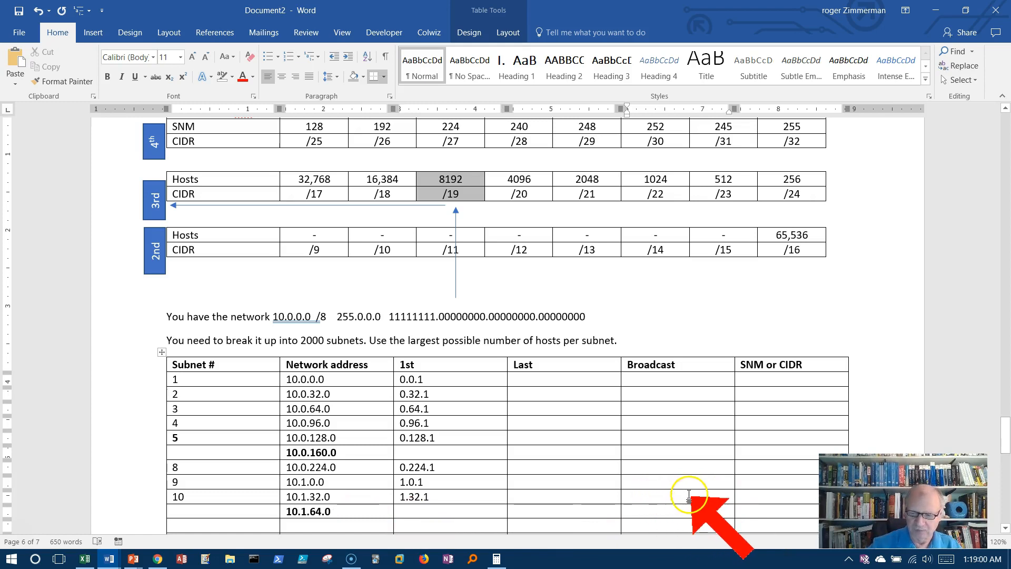
Enter broadcast addresses 10.1.31.255, 10.0.255.255 and 10.0.159.255 in the Broadcast column
type("10.1.63.255")
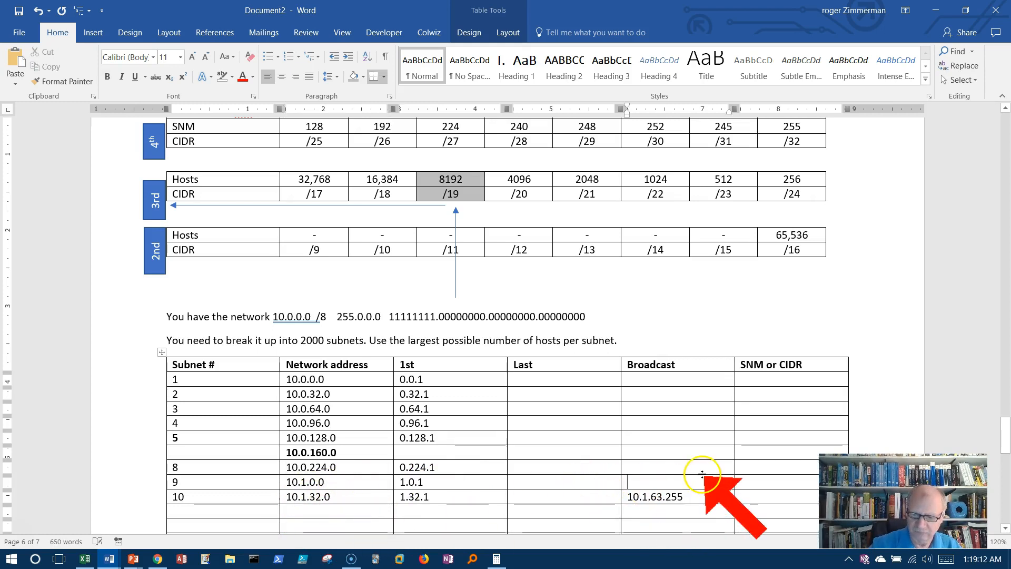
type("10.1.")
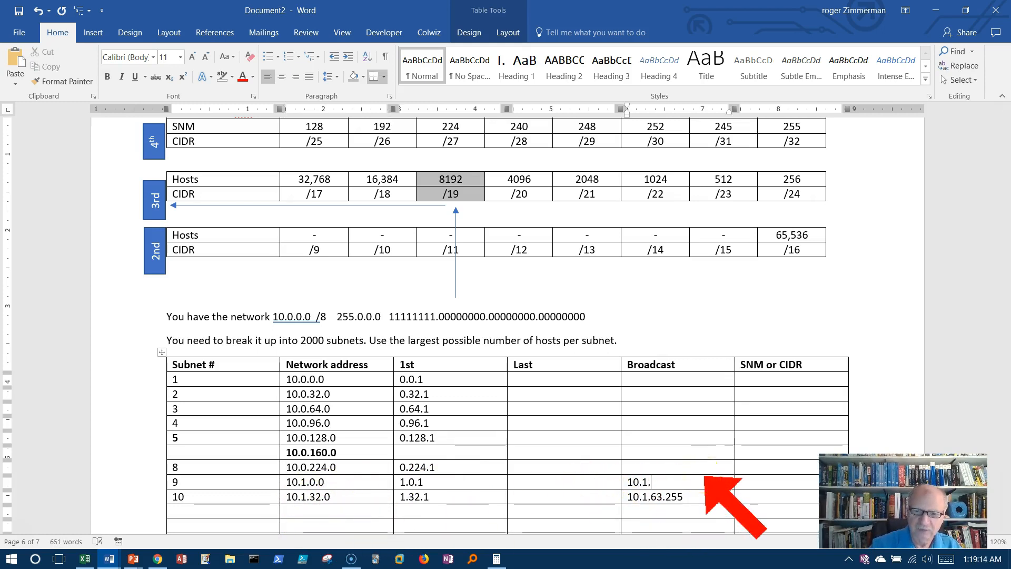
type("31.255")
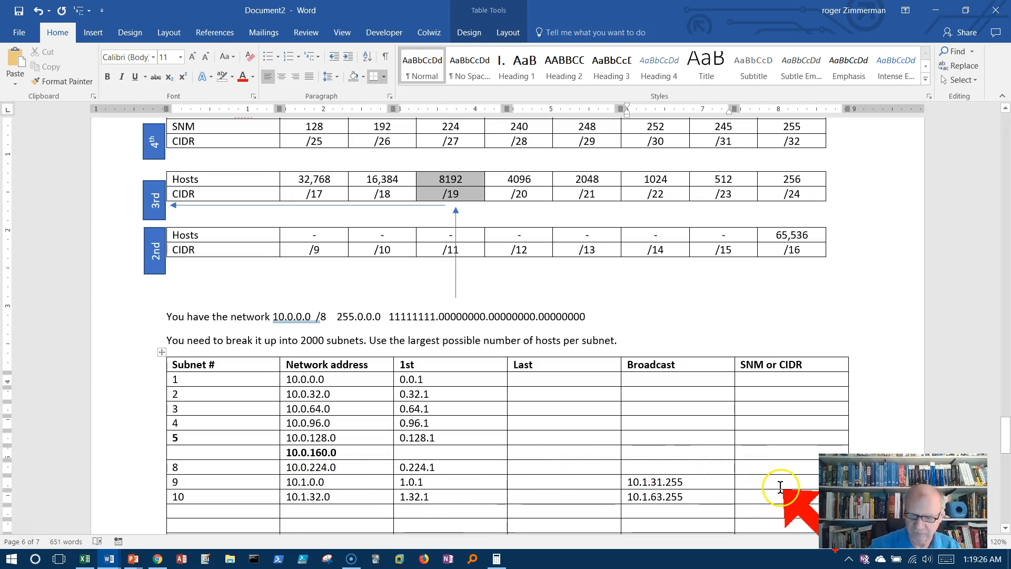
type("10.0.255.255")
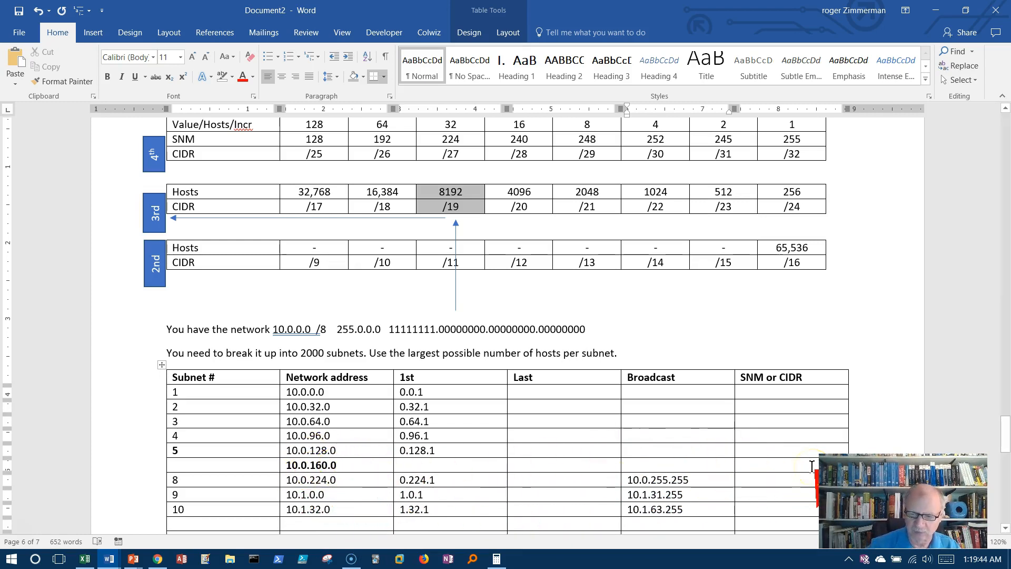
type("159.")
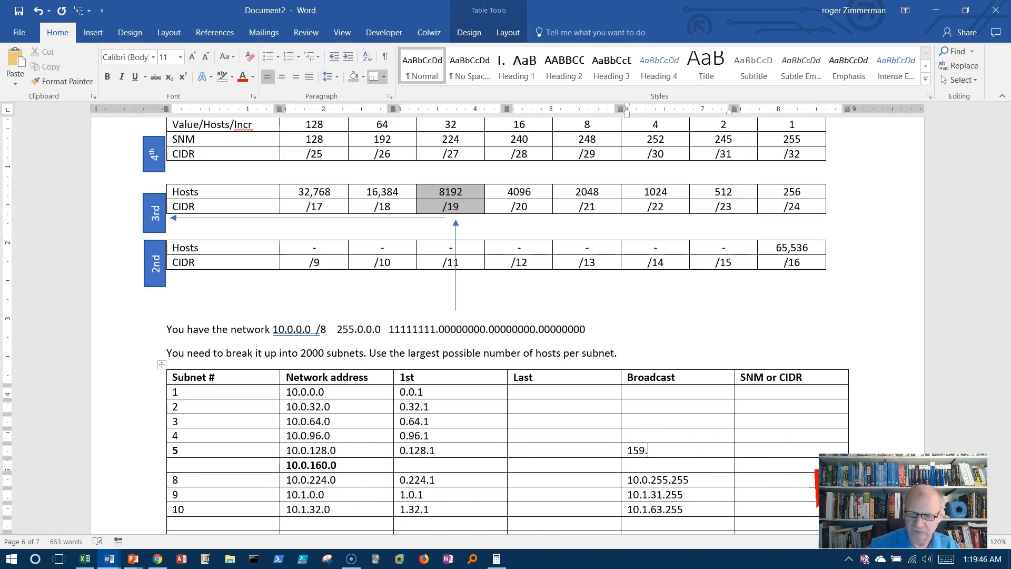
type("255")
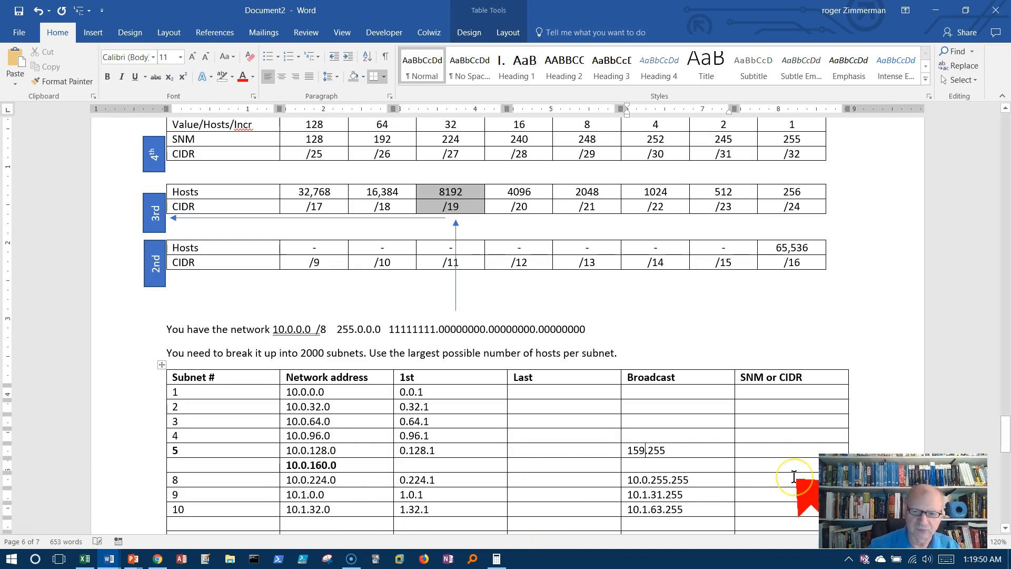
Enter the remaining broadcasts including 10.0.95.255 and drop the stray 10.1.64.0 row
type("10.0.")
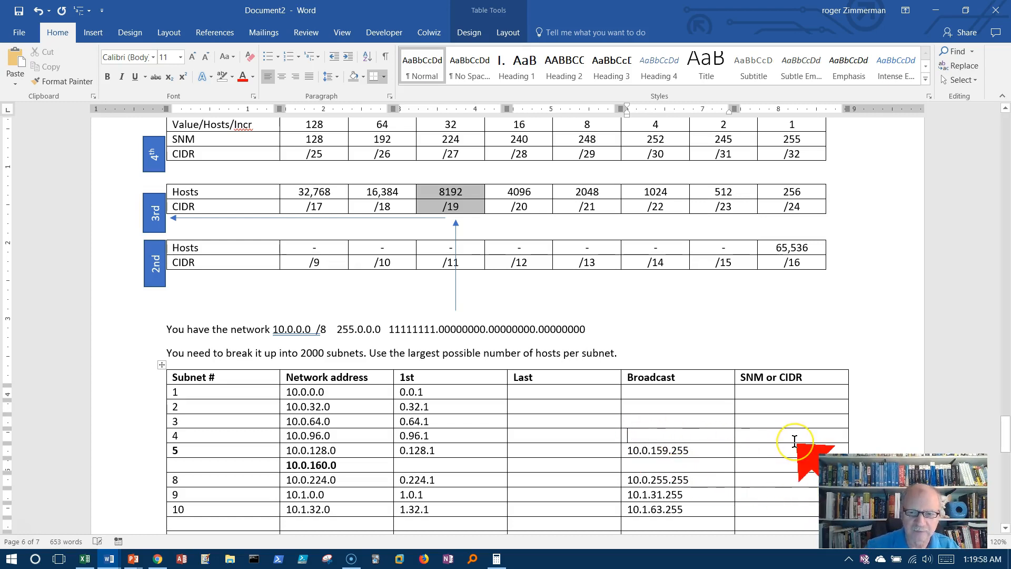
type("10")
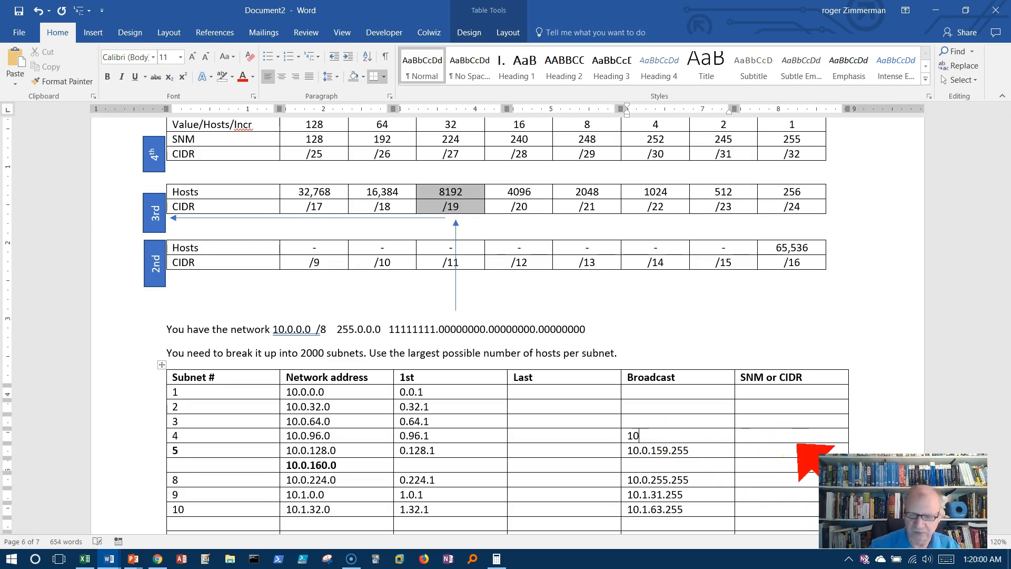
type(".0.127.255")
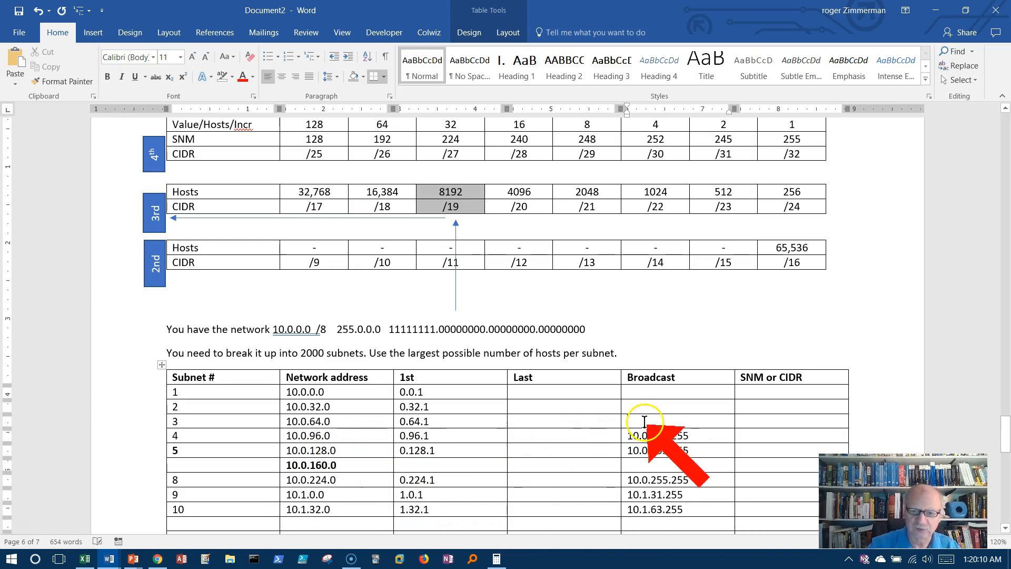
type("10.0.")
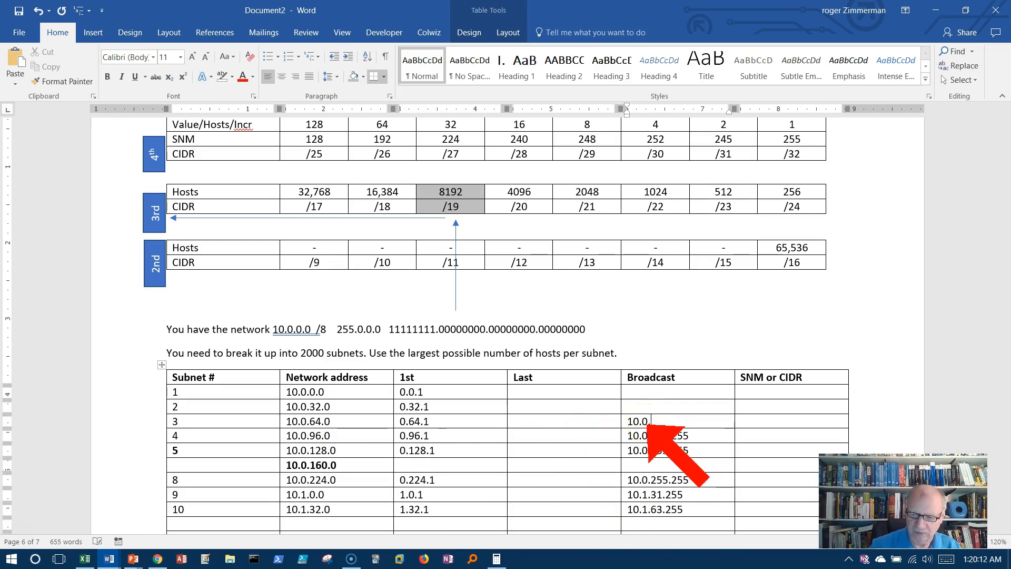
type("95.255")
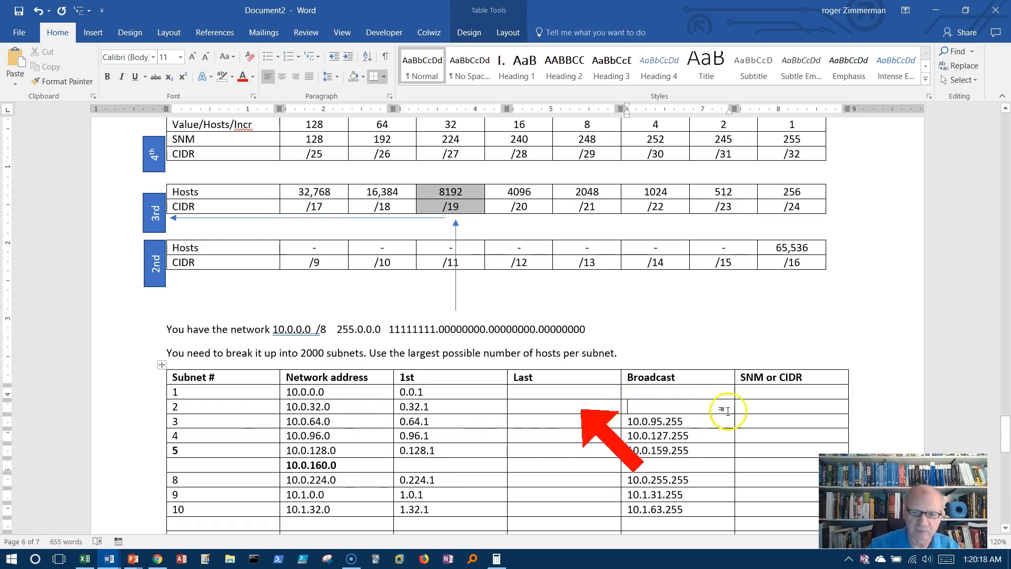
type("10.0.63.255")
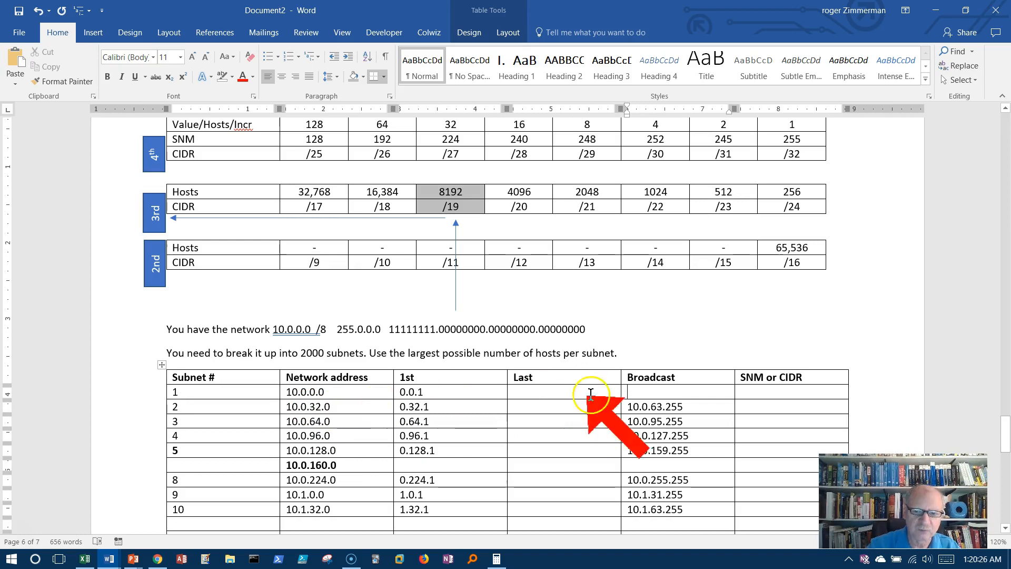
type("10.0.31.255")
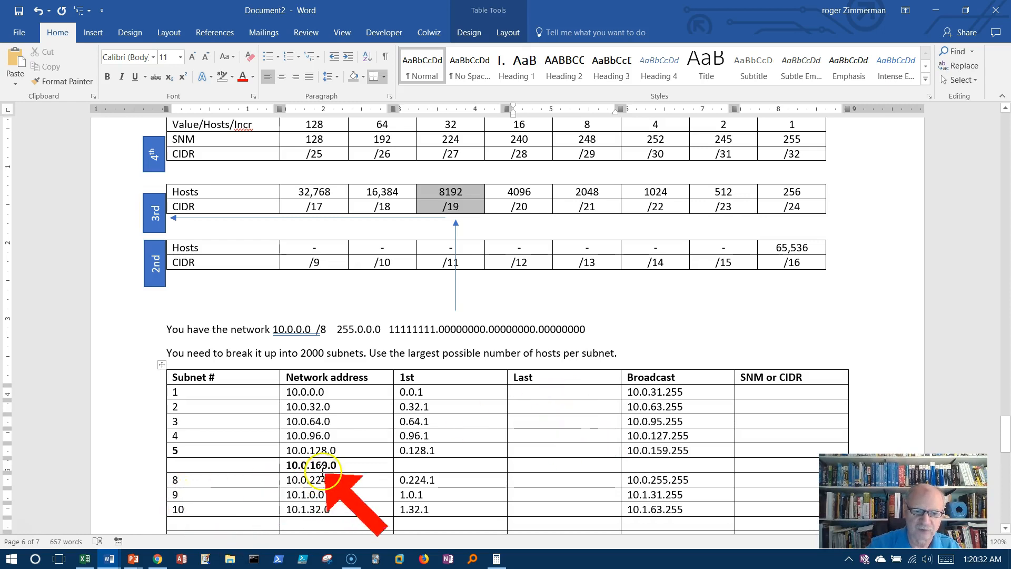
Handle the extra bold 10.0.160.0 row so subnet 8 follows subnet 5
type("10.0.160.0")
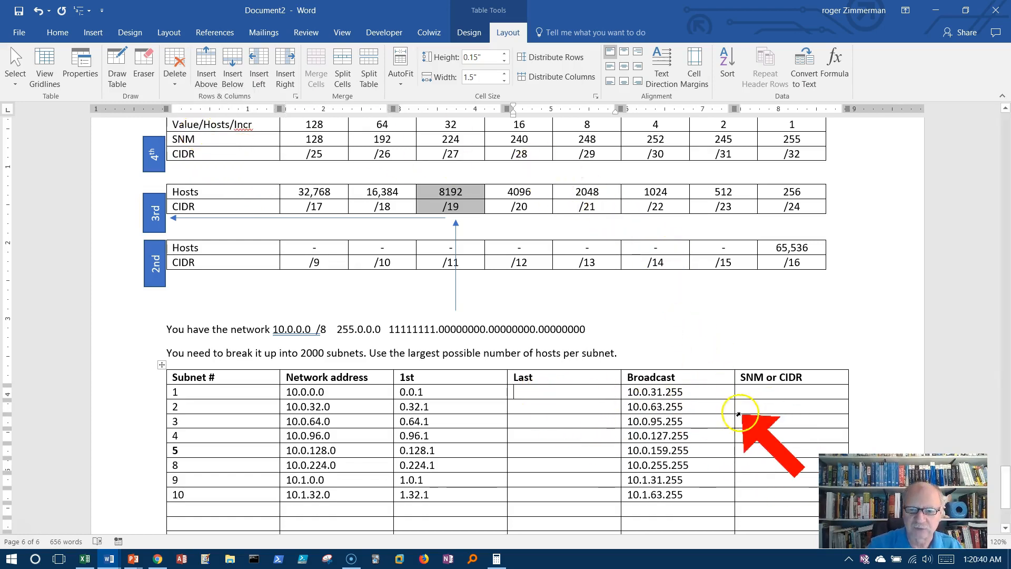
Enter last usable addresses 10.0.63.254, 10.0.95.254, 10.0.127.254 and 10.0.159.254 in the Last column
type("10.")
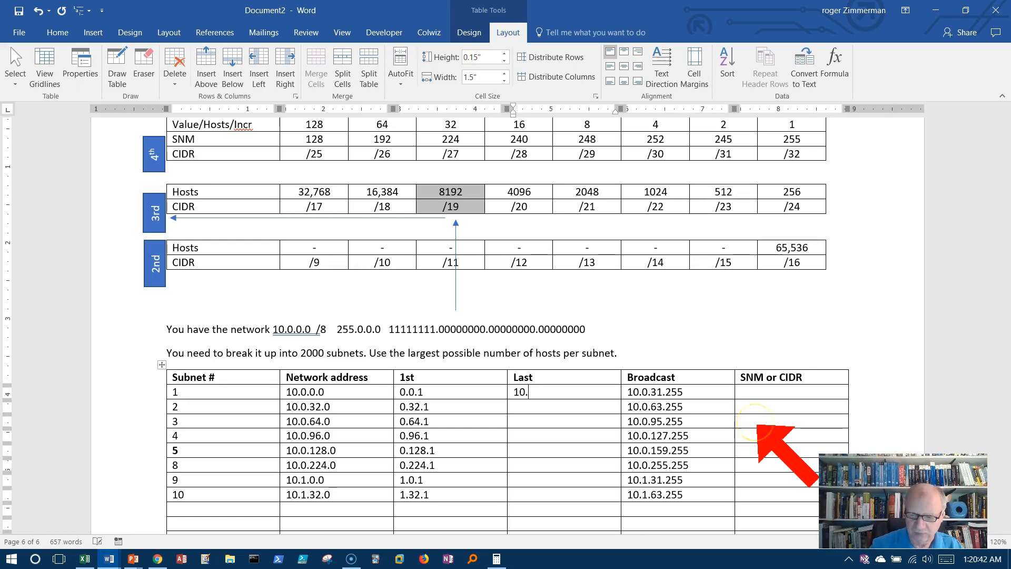
type(".31.254")
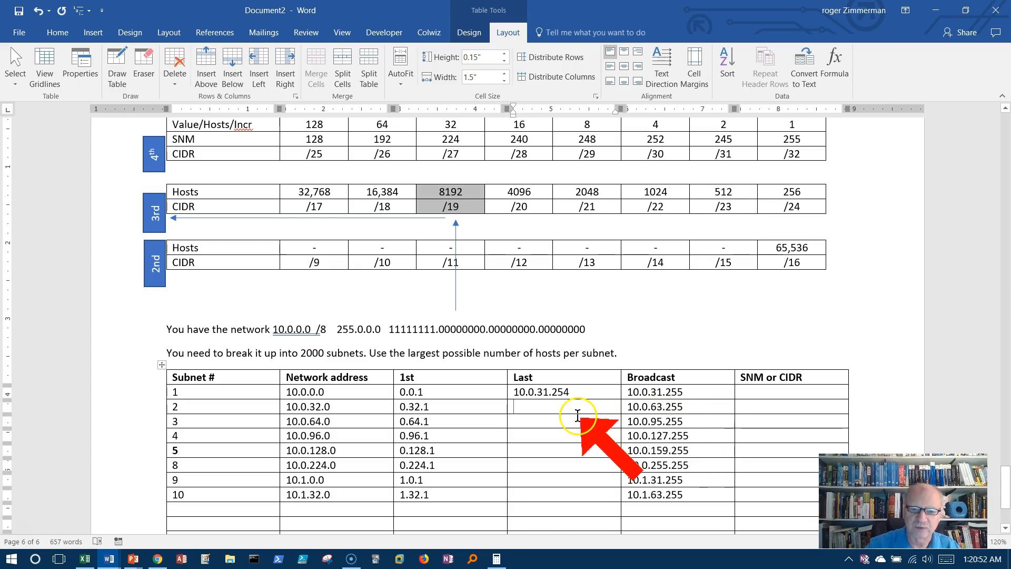
type("10.")
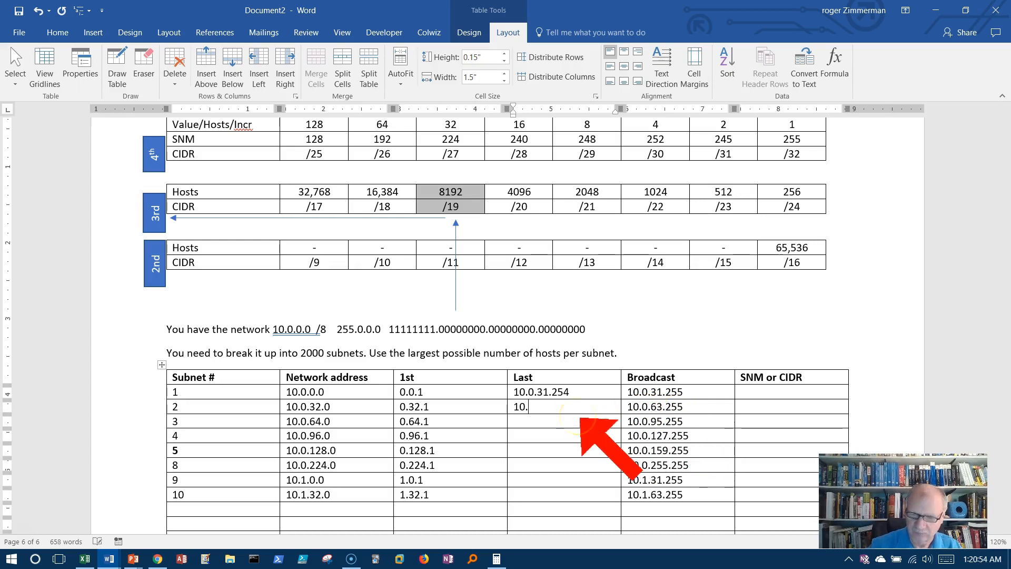
type("0.63.")
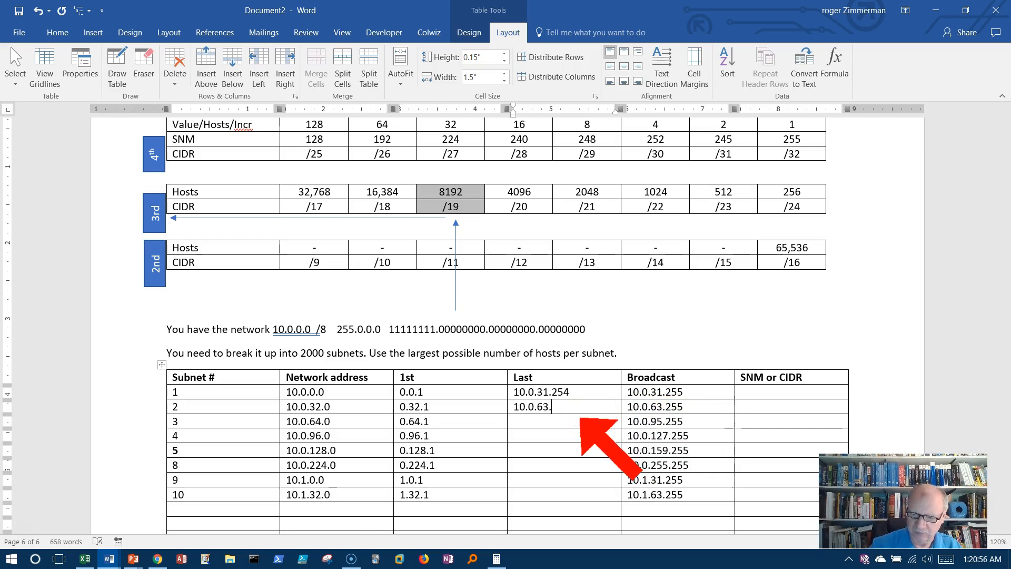
type("254")
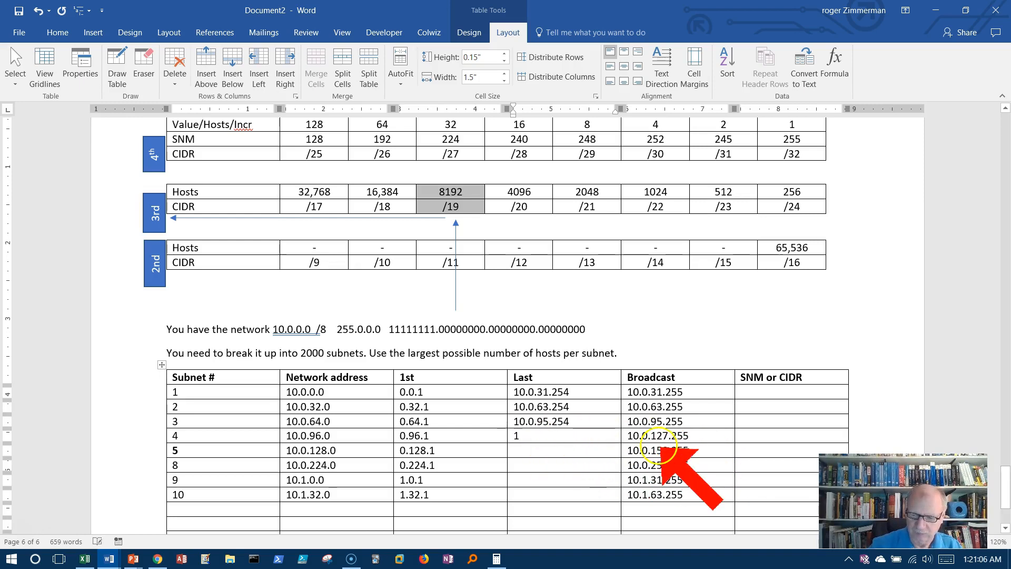
type("10.0.127.254")
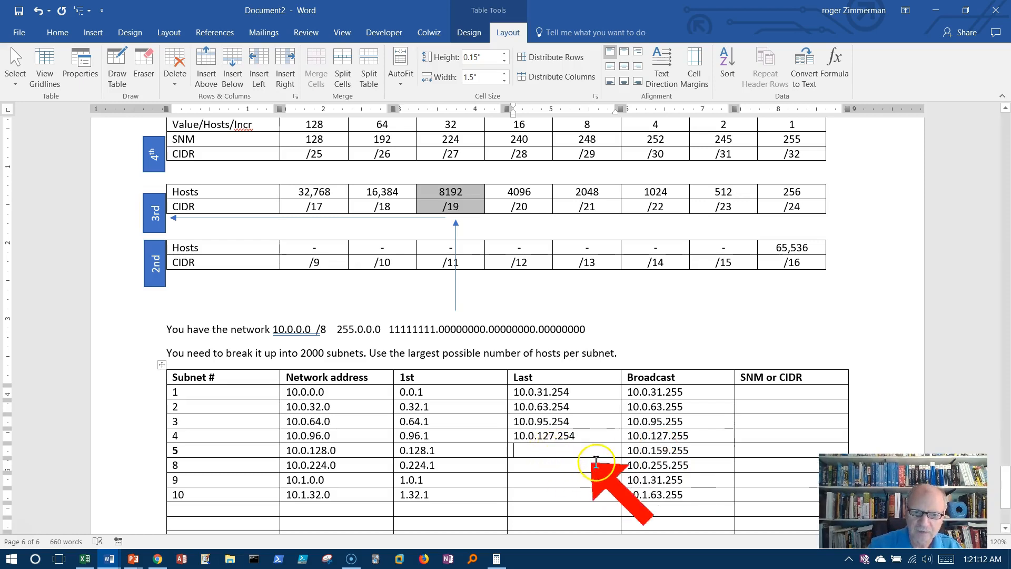
type("10.0.15")
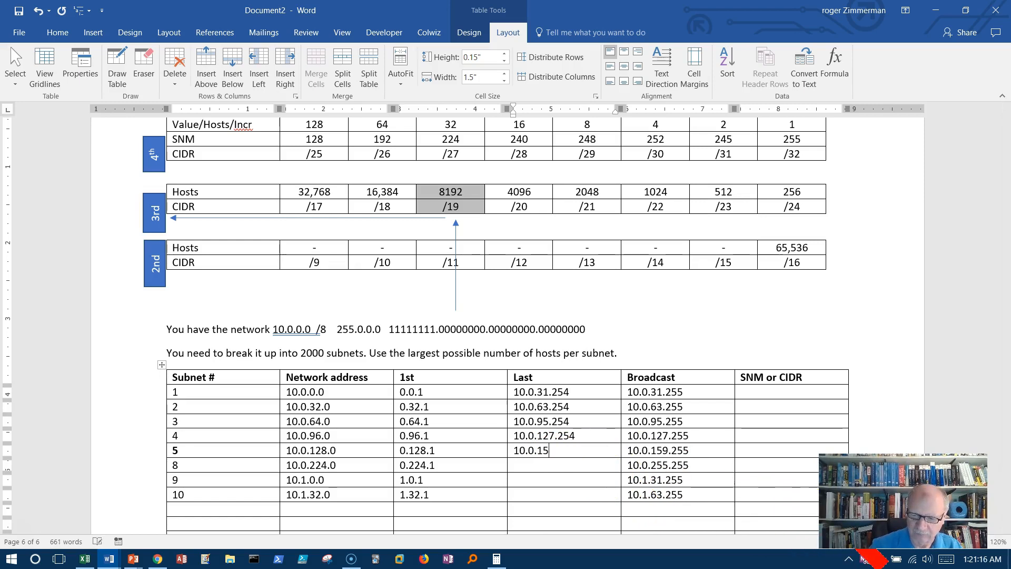
type("9.254")
left_click(564, 465)
type("10.0.")
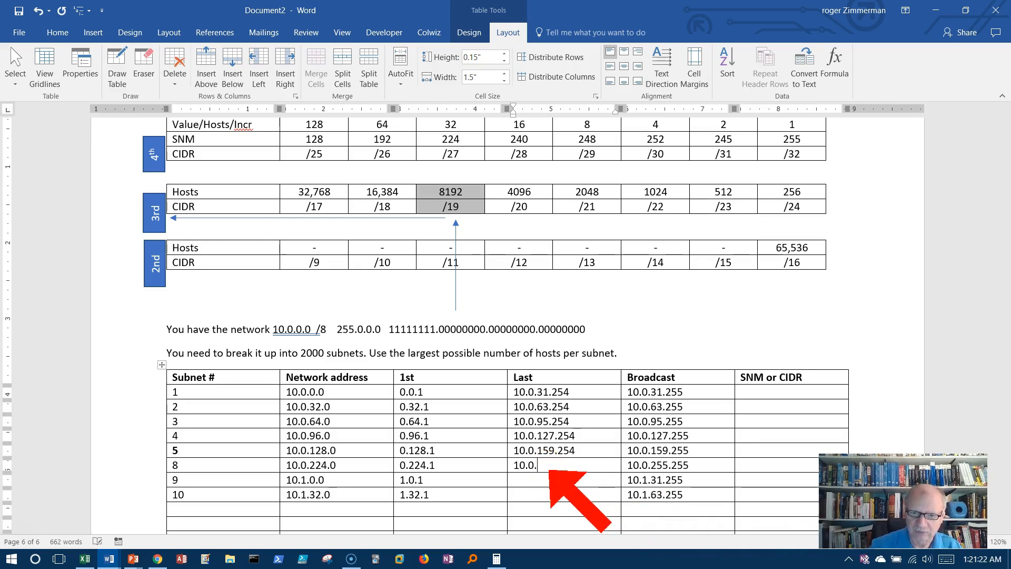
Enter the remaining Last addresses through 10.0.255.254, 10.1.31.254 and 10.1.63.254
type("254.")
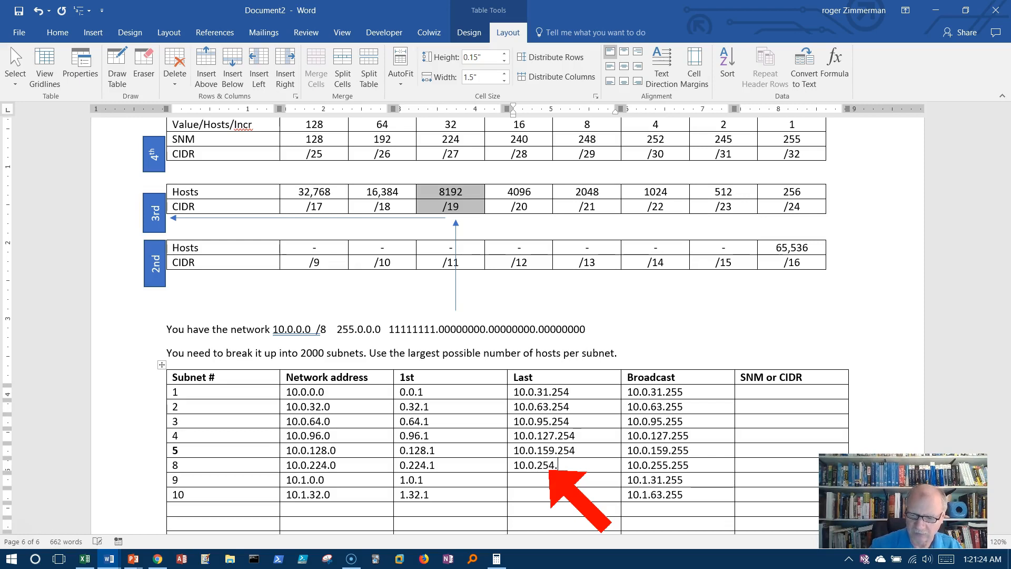
type("25")
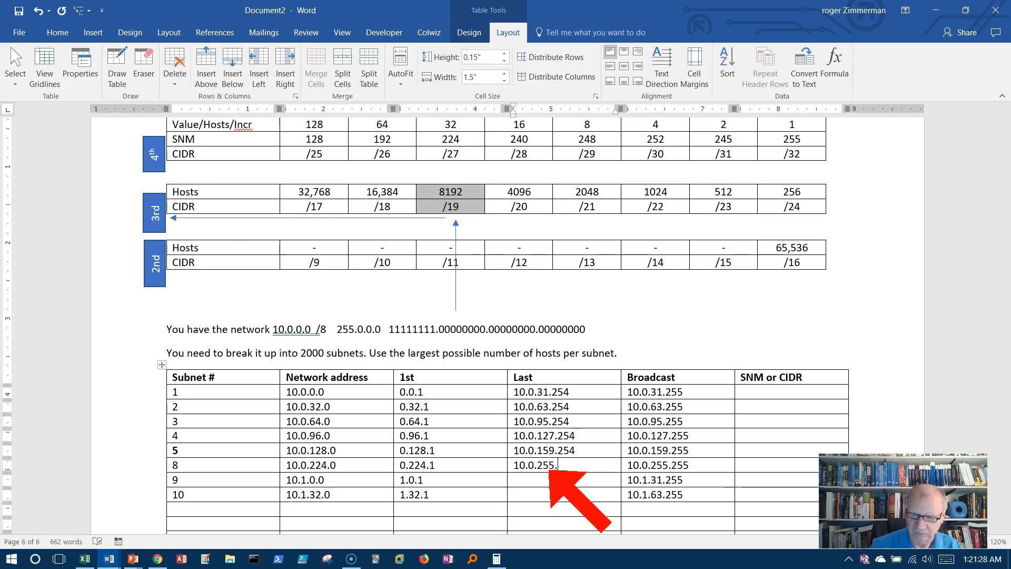
type("254")
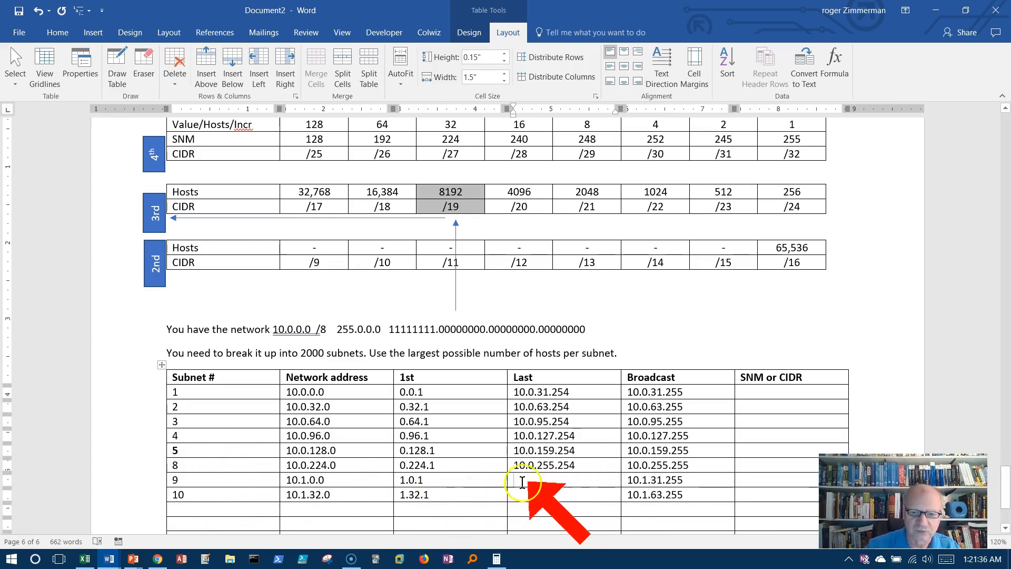
type("10")
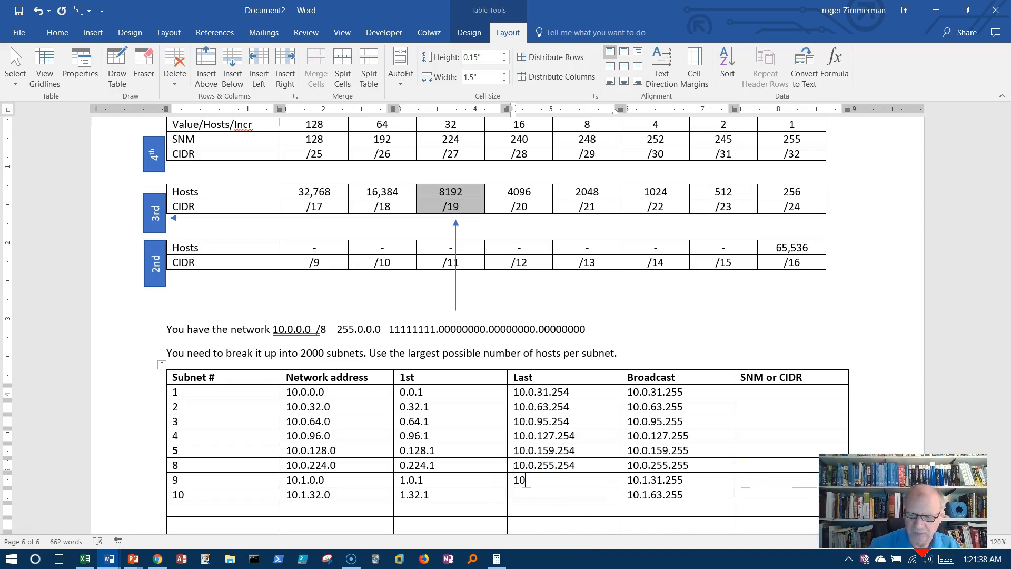
type(".1.31.254")
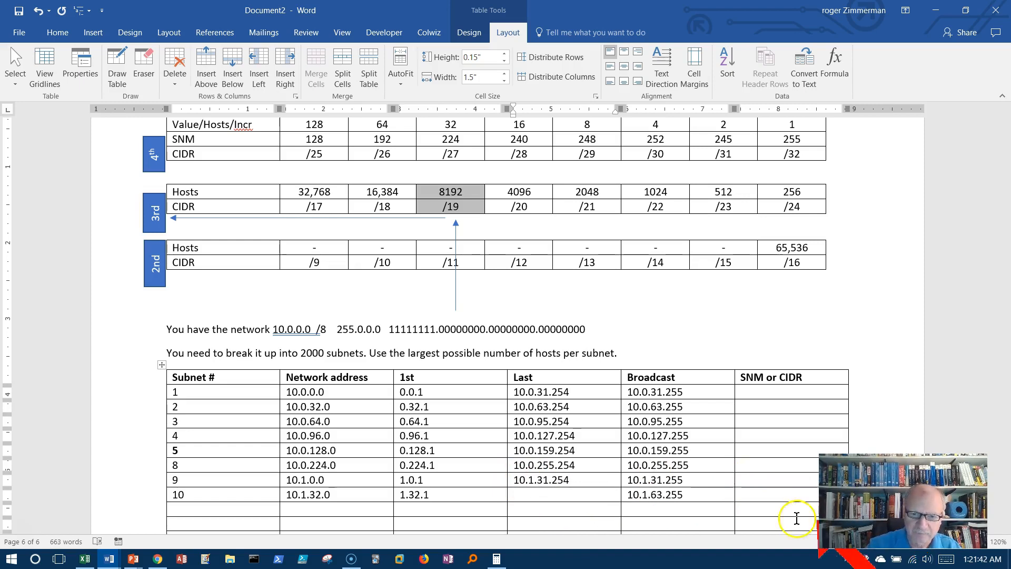
type("10.1.63.254")
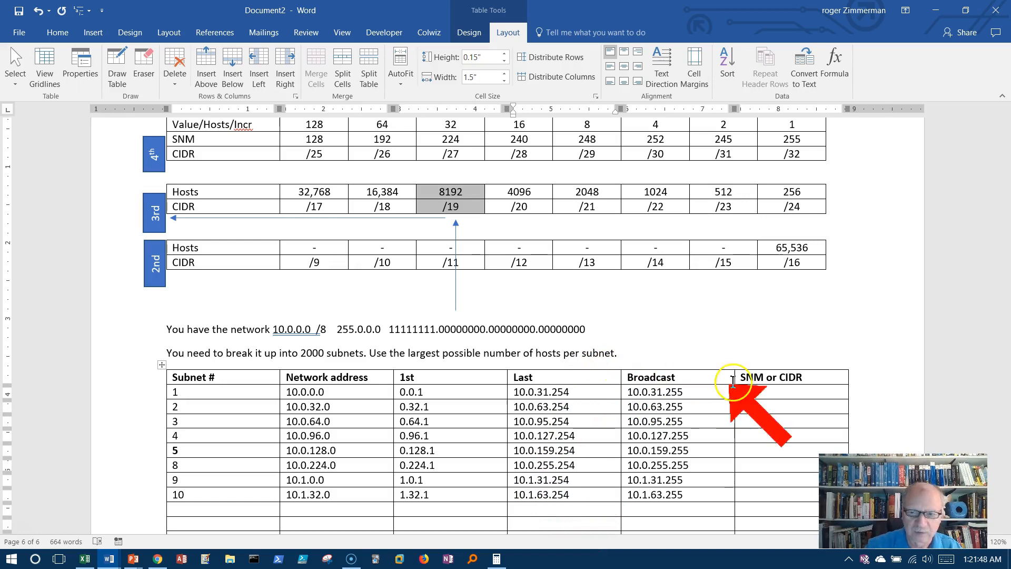
mouse_move(809, 379)
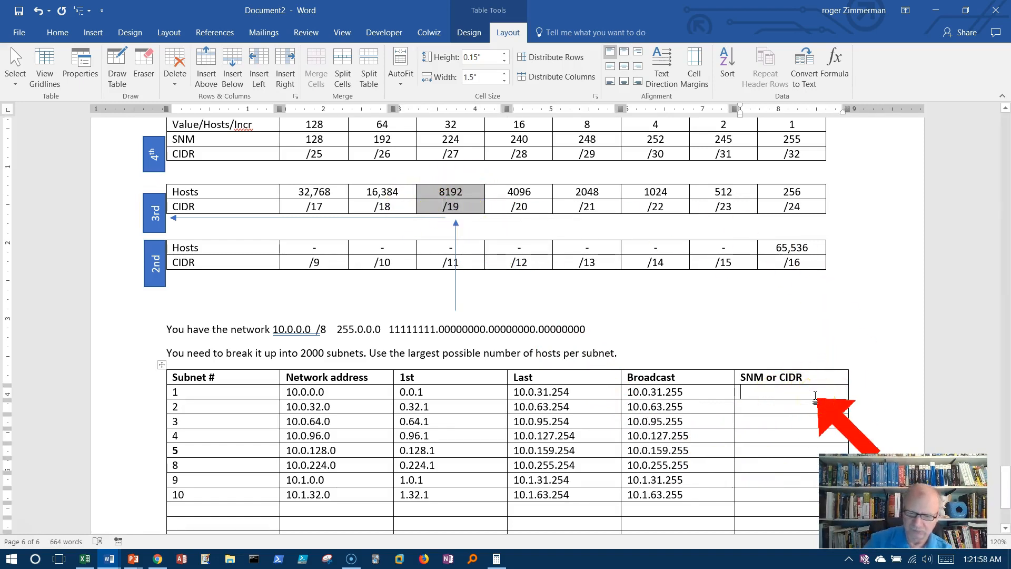
Enter the masks as /19 in rows 1, 5, 8–10 and 255.255.224.0 in rows 2–4
type("/9")
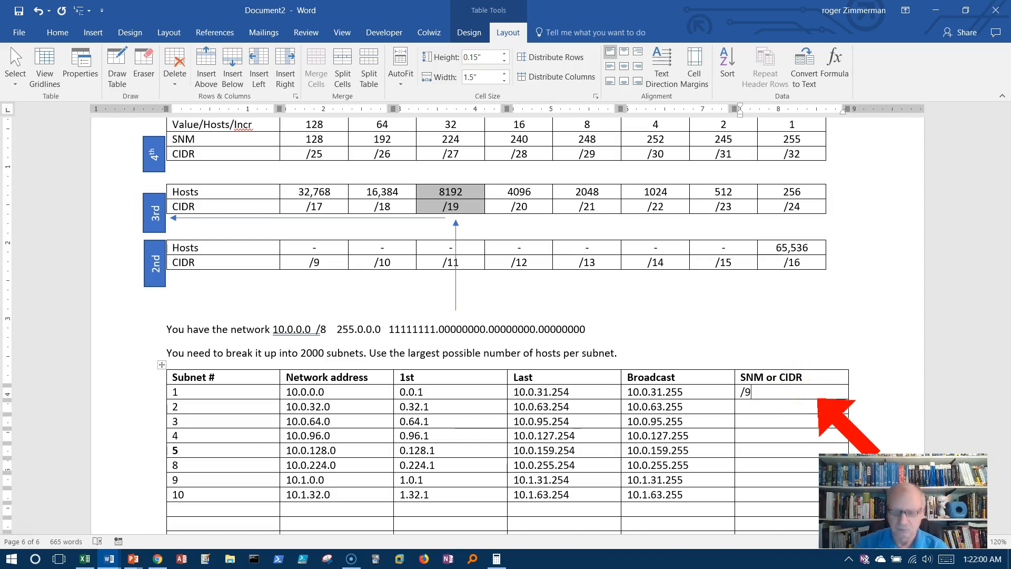
key("Backspace")
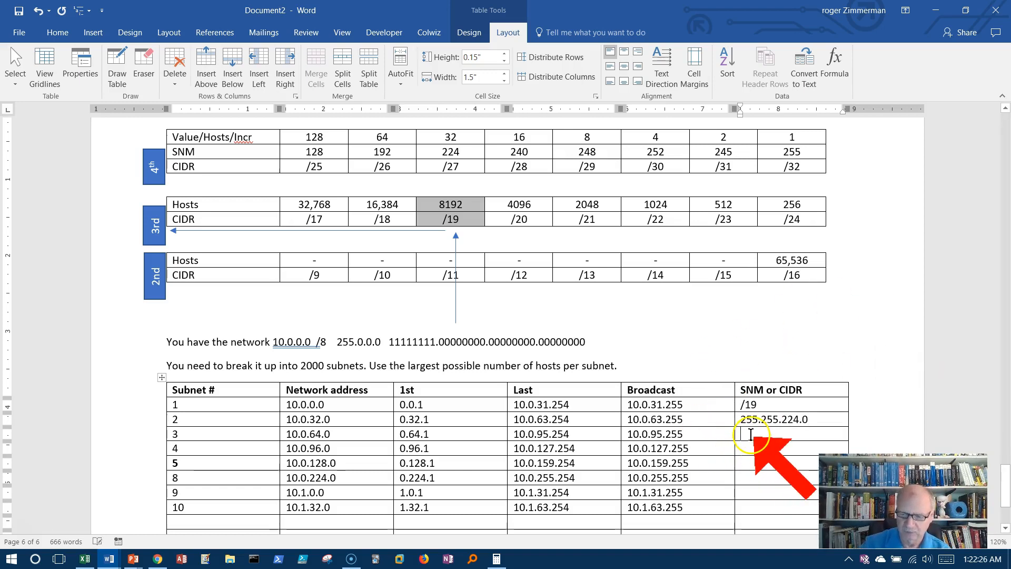
type("255.255.224")
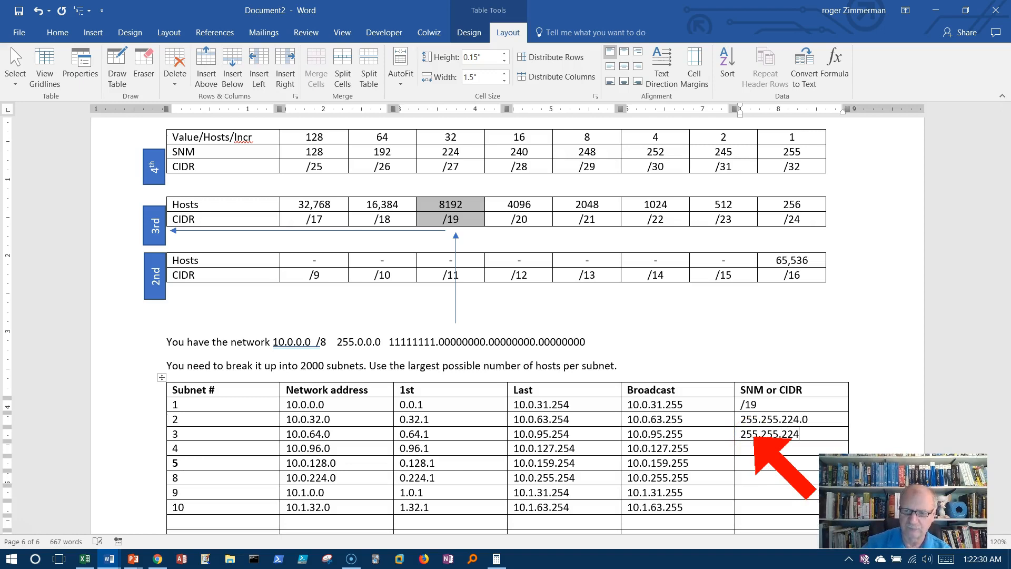
type(".0")
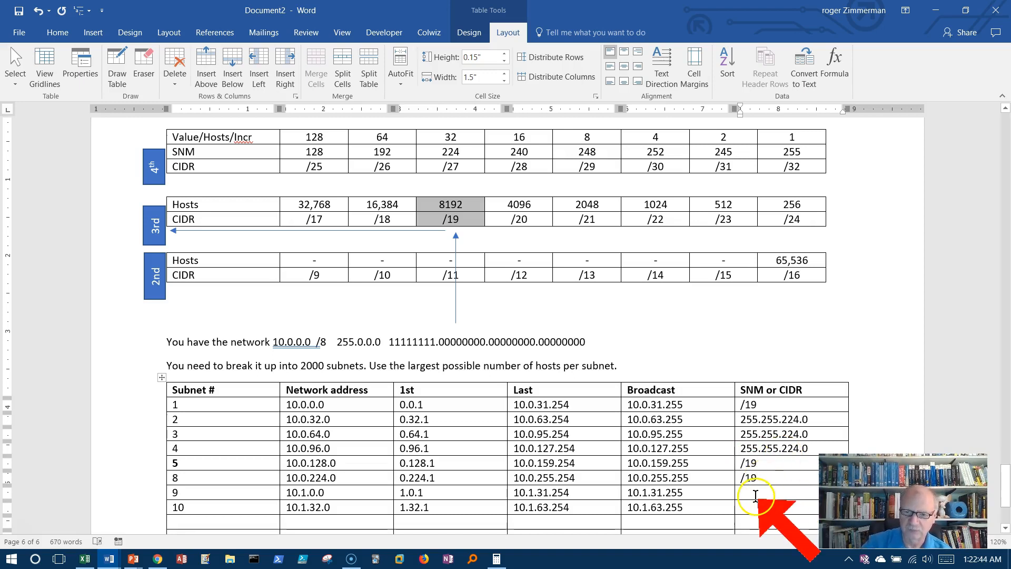
type("/19")
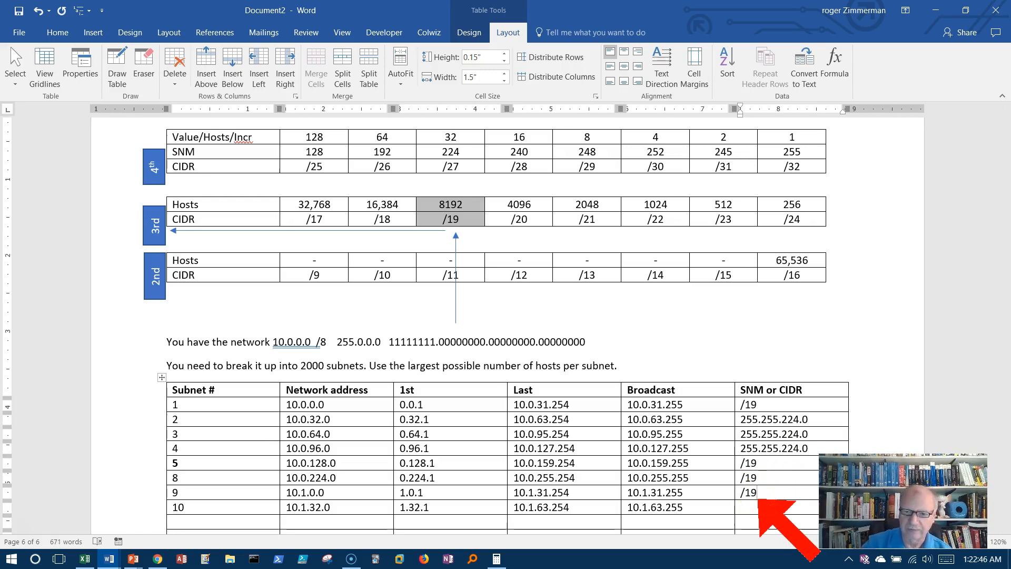
type("/19")
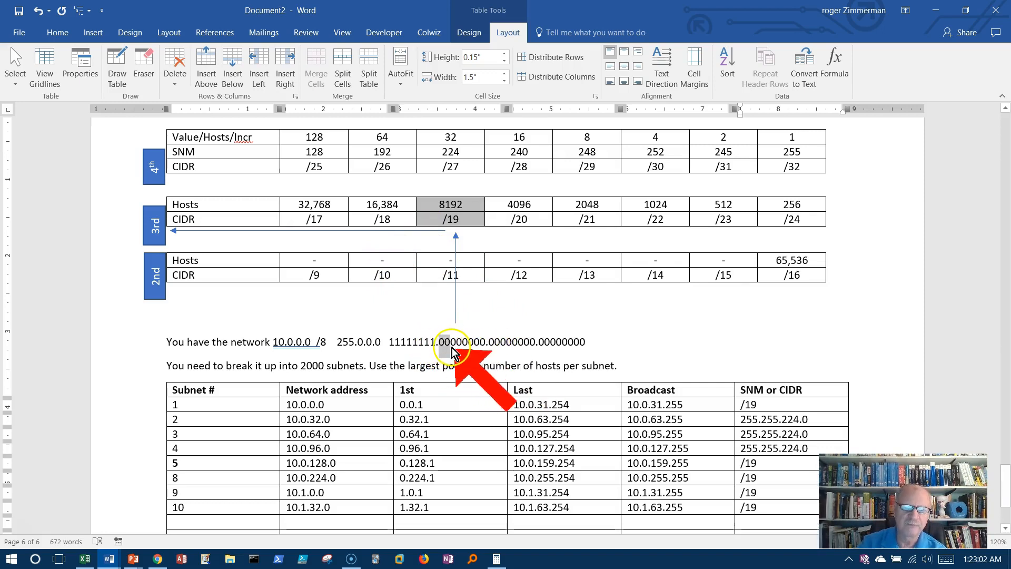
Change the sentence's binary mask to 11111111.11111111.11100000.00000000 for the /19 prefix
left_click(446, 342)
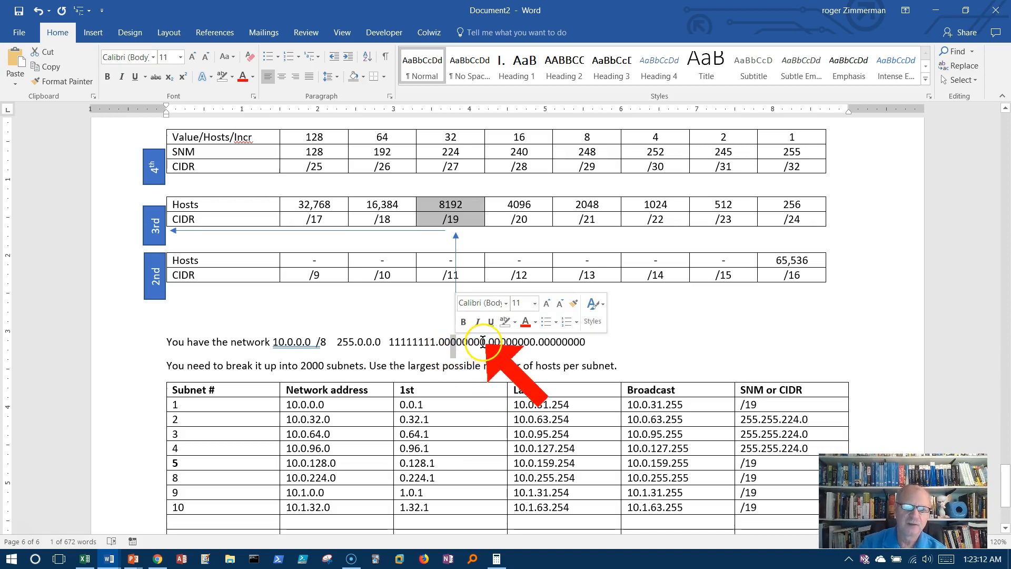
mouse_move(487, 341)
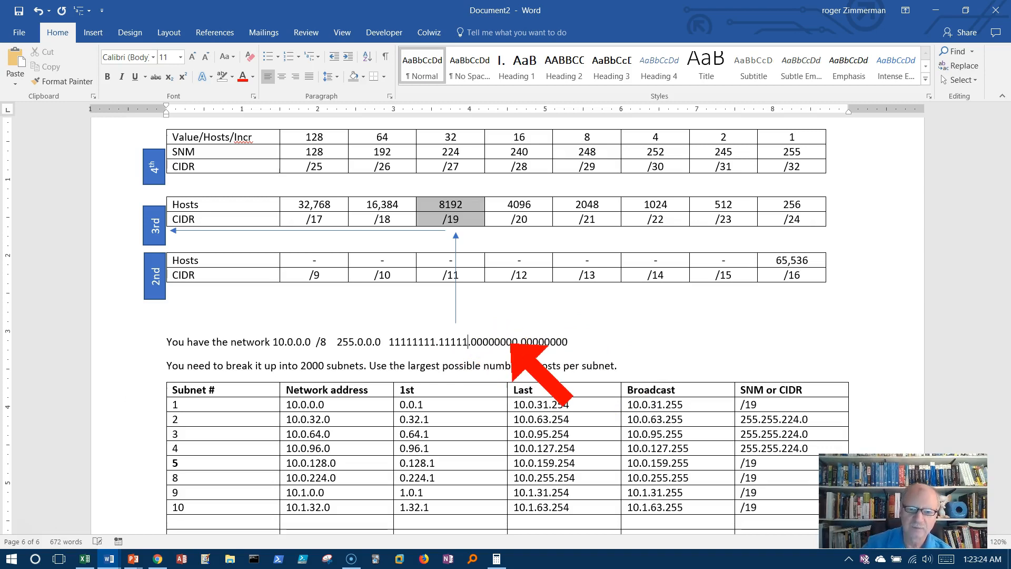
type("111")
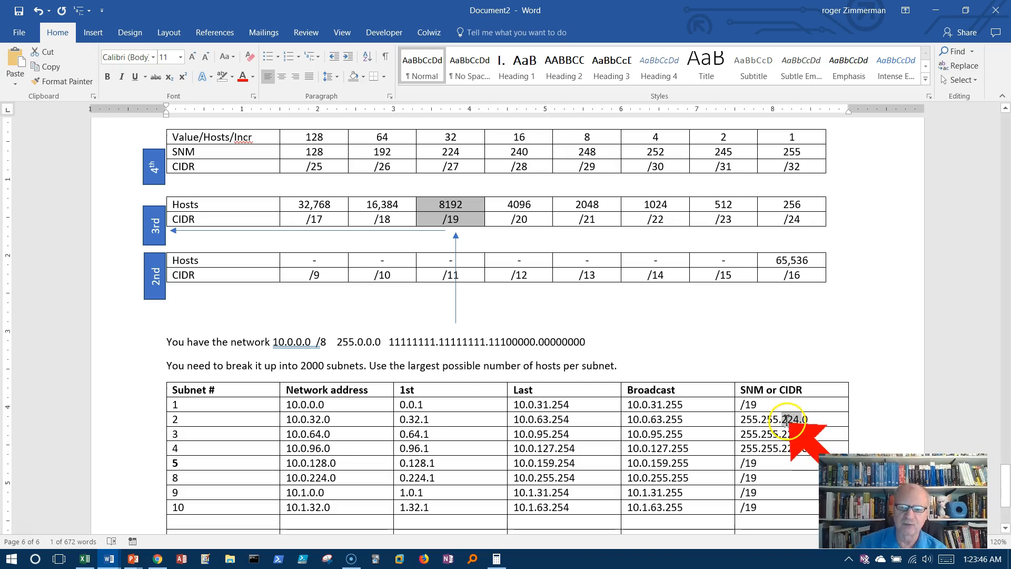
left_click(780, 433)
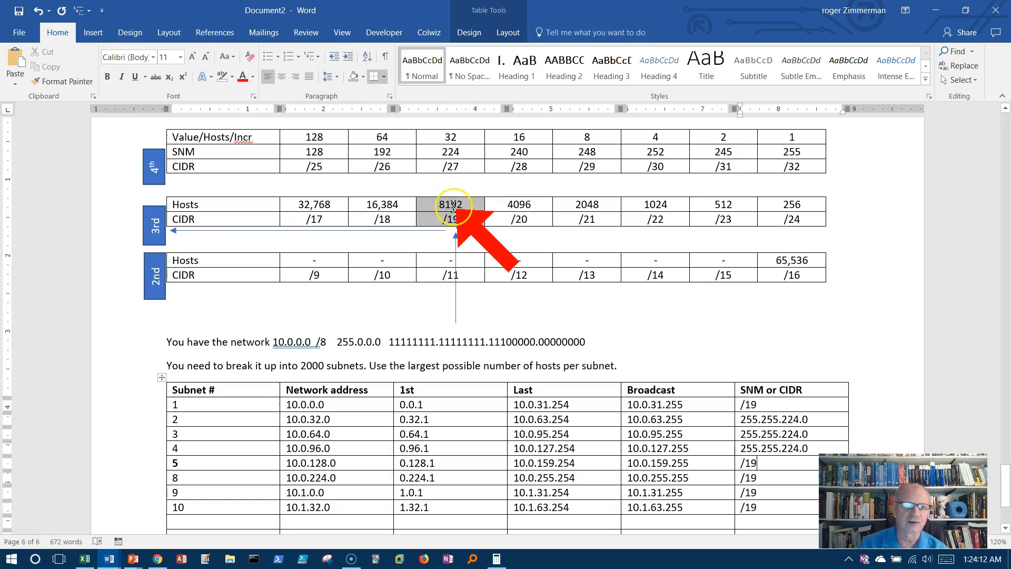
mouse_move(722, 299)
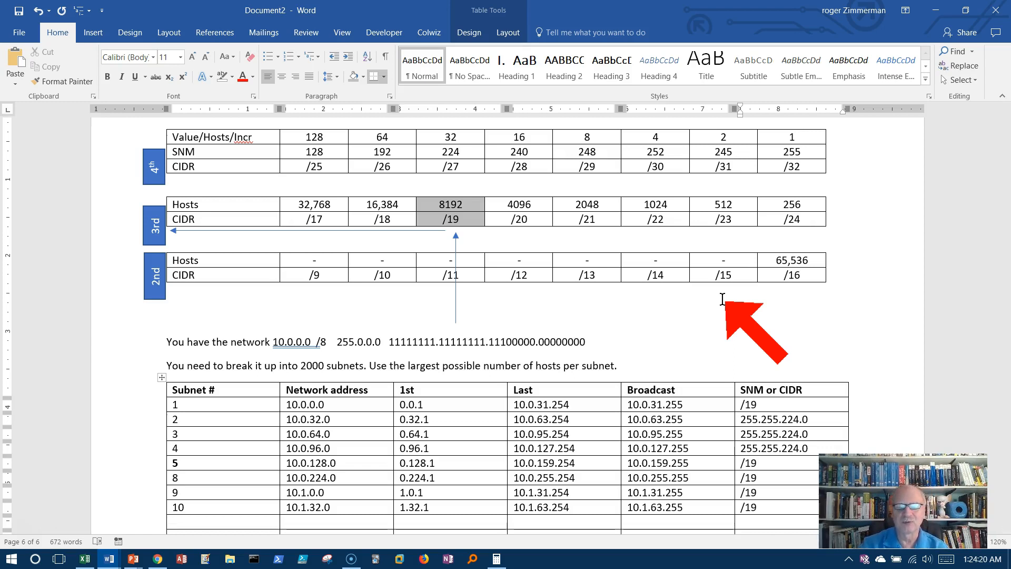
left_click(749, 462)
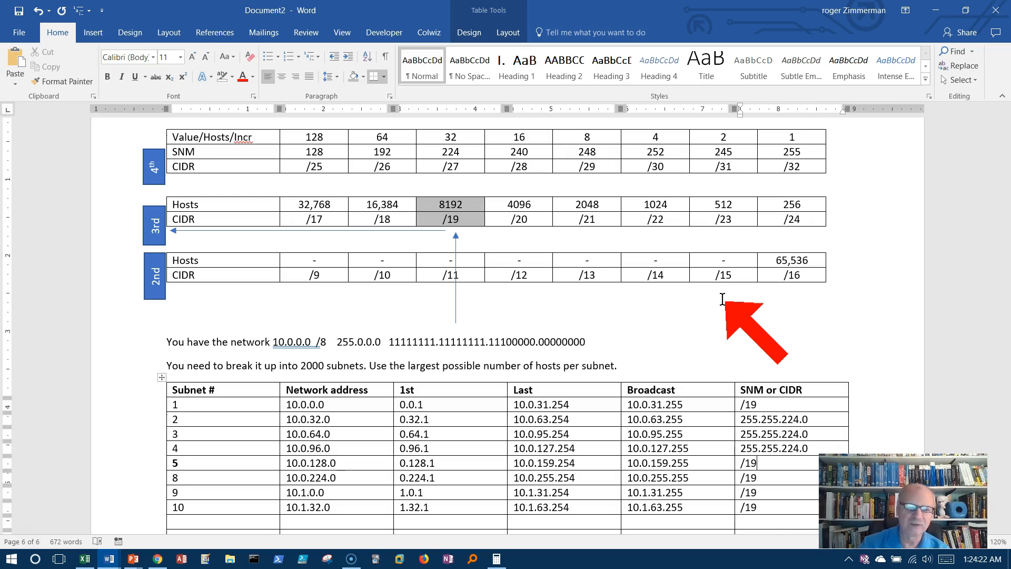